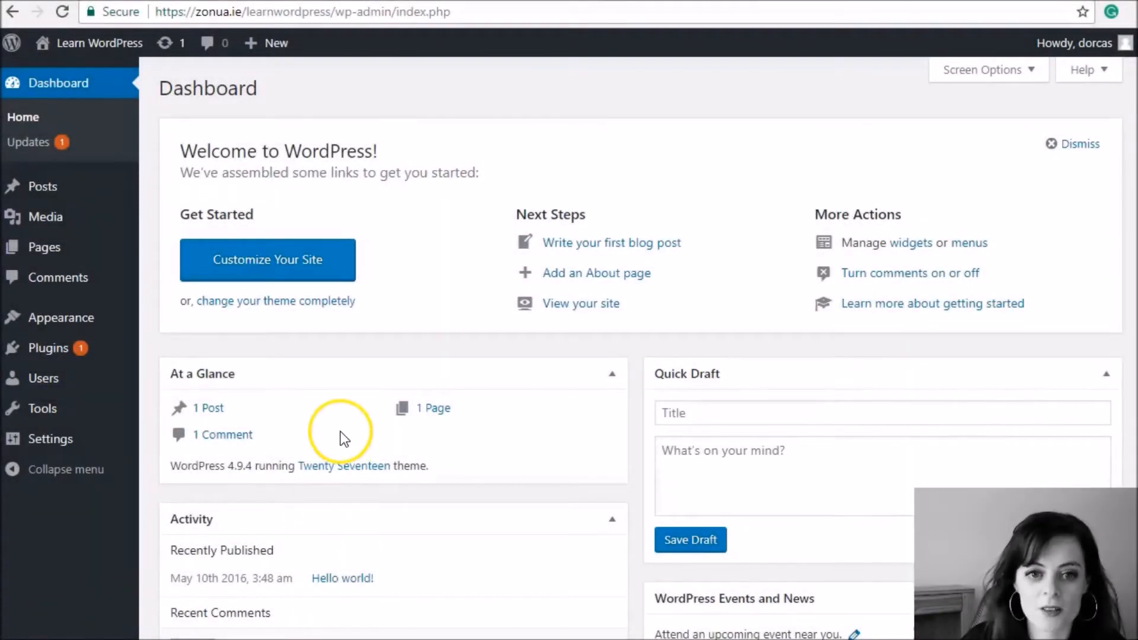
pyautogui.moveTo(138, 392)
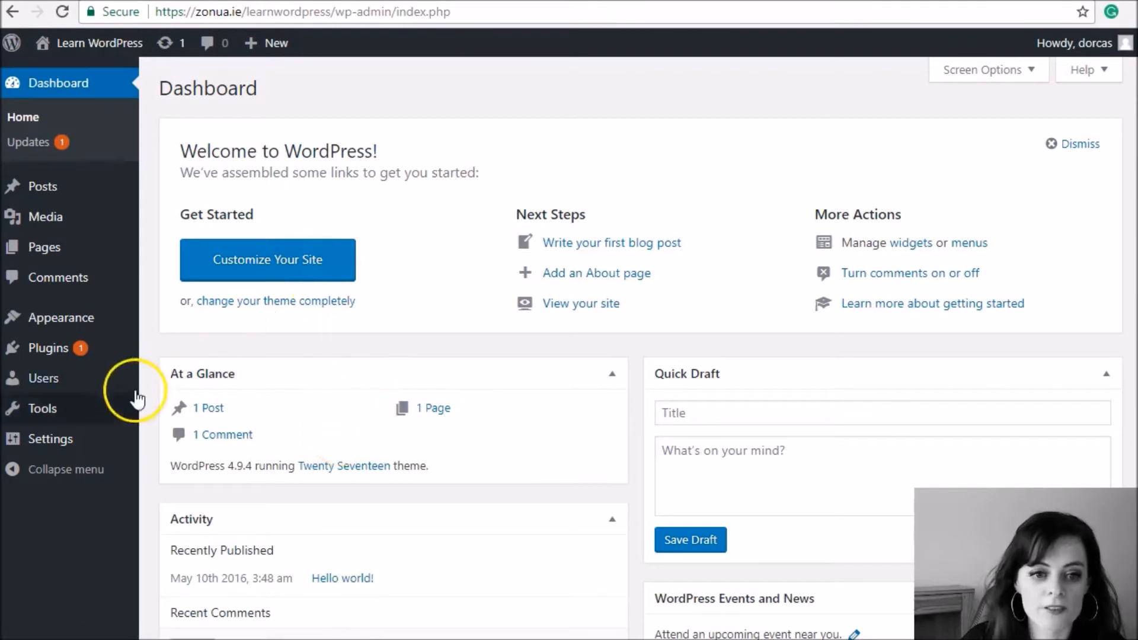
# In General Settings, set the site title to 'Guitar Heaven' and the tagline to 'This is the tagline'.
pyautogui.click(50, 439)
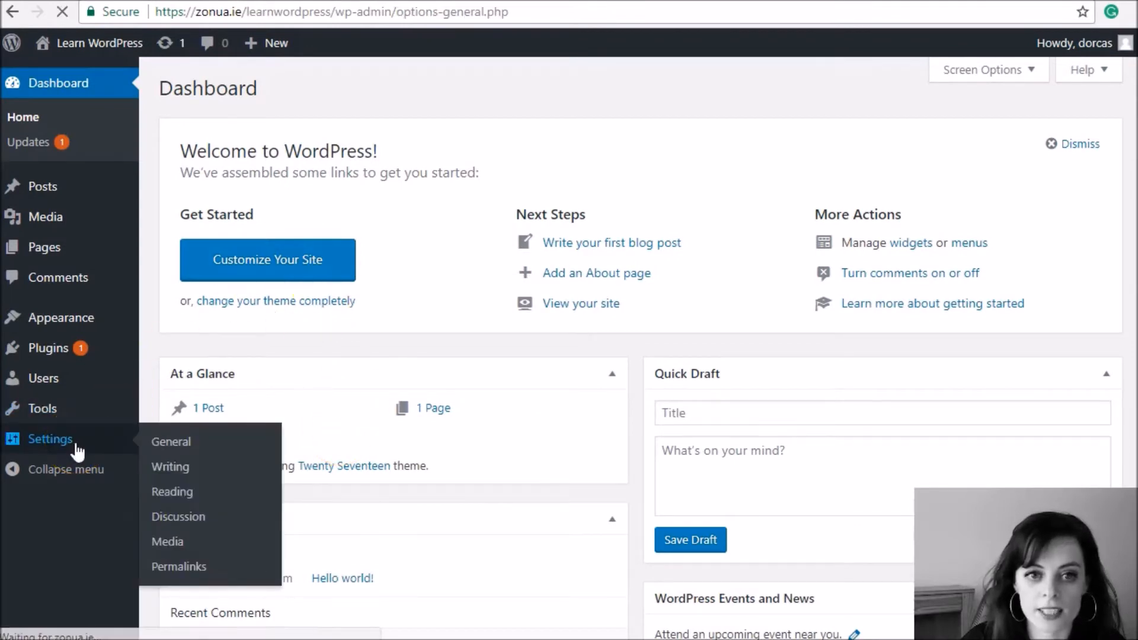
pyautogui.click(170, 441)
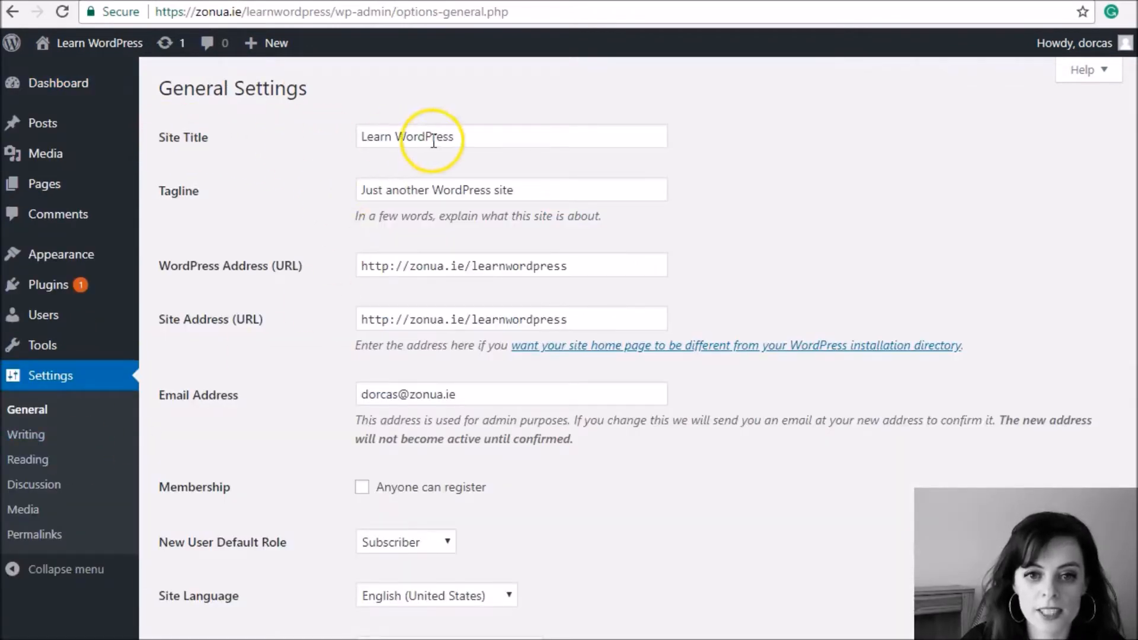
pyautogui.moveTo(505, 139)
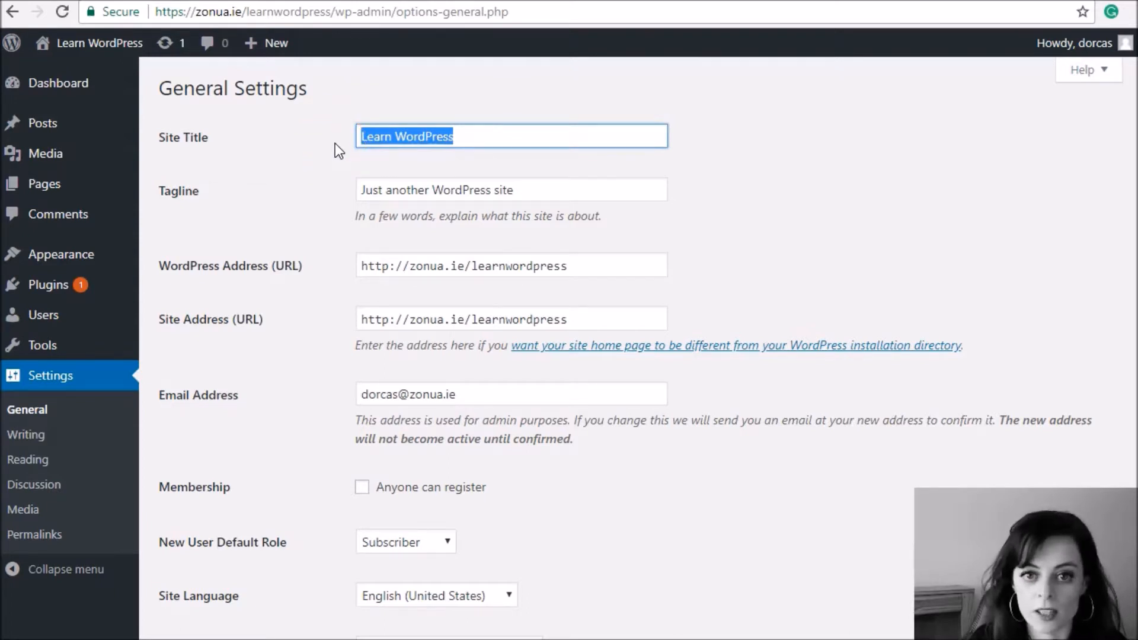
pyautogui.write('Guitar Heaven')
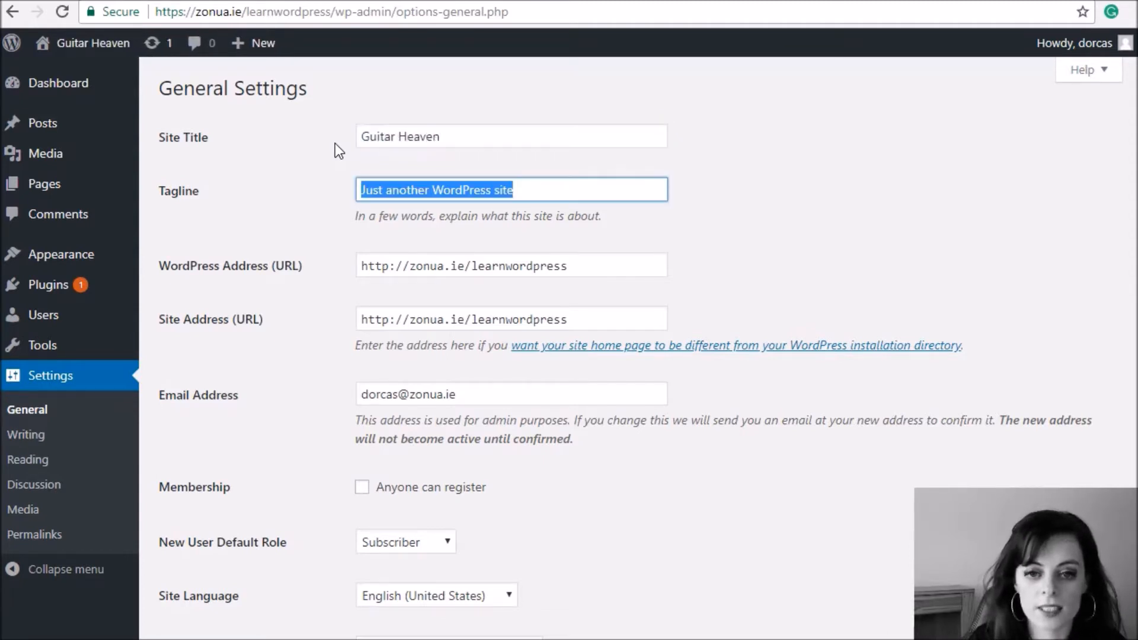
pyautogui.press('Delete')
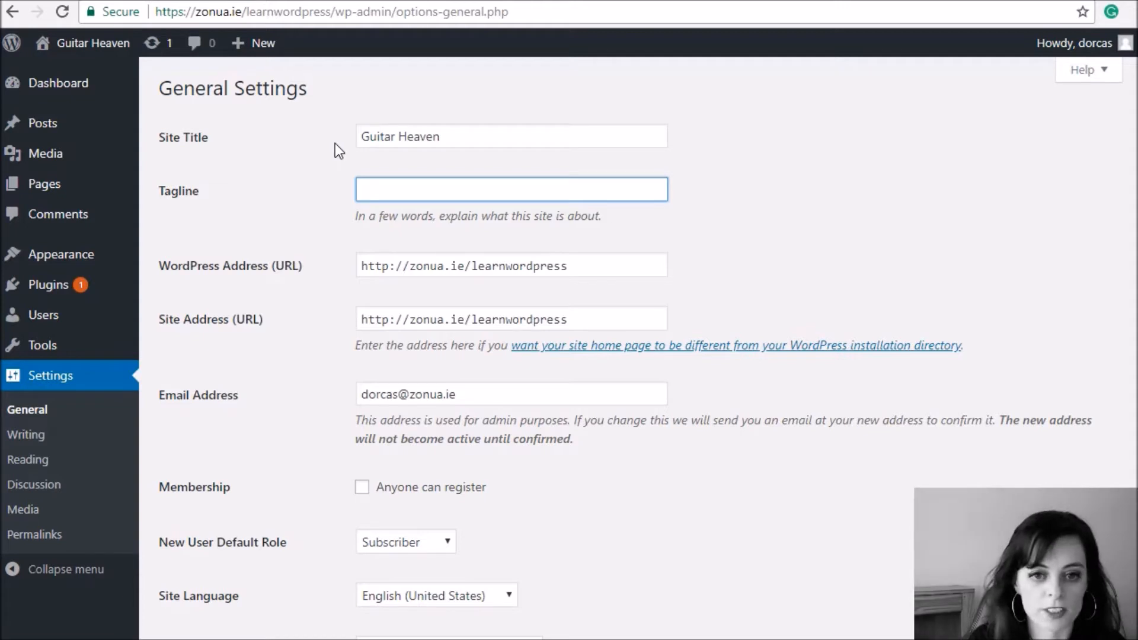
pyautogui.write('This is the tagline')
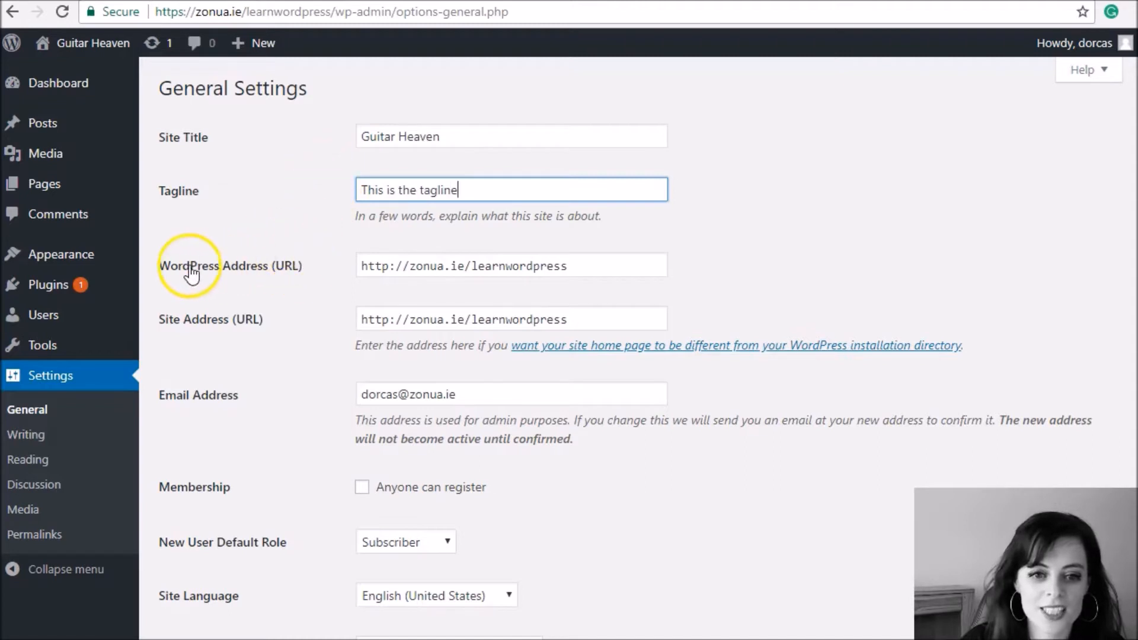
pyautogui.moveTo(353, 326)
pyautogui.write('http://www.website.ie')
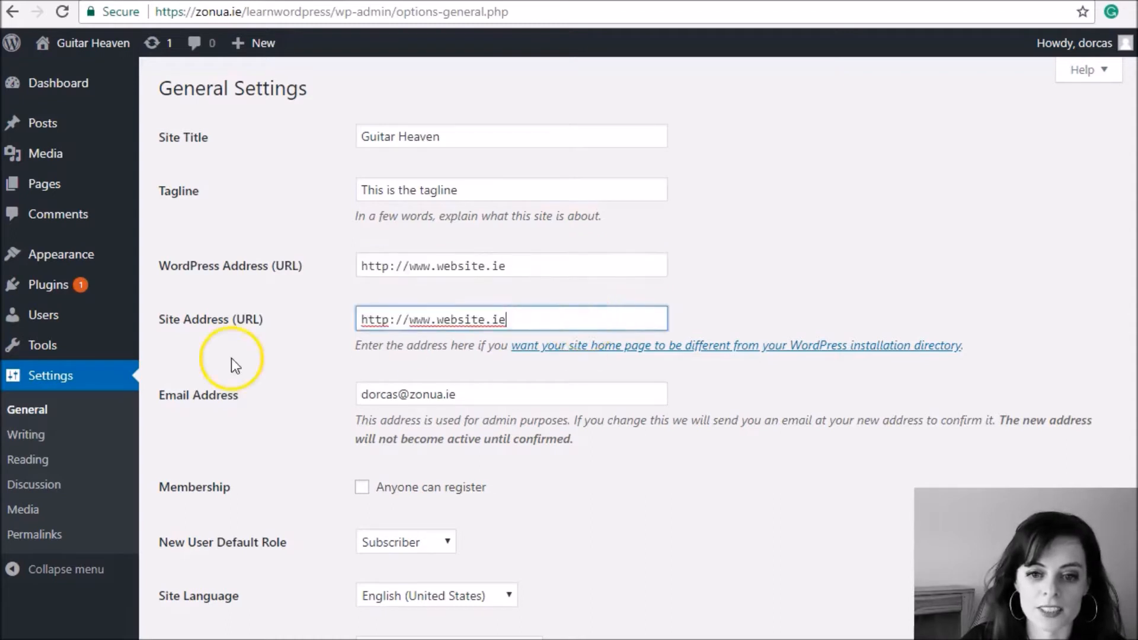
pyautogui.click(510, 265)
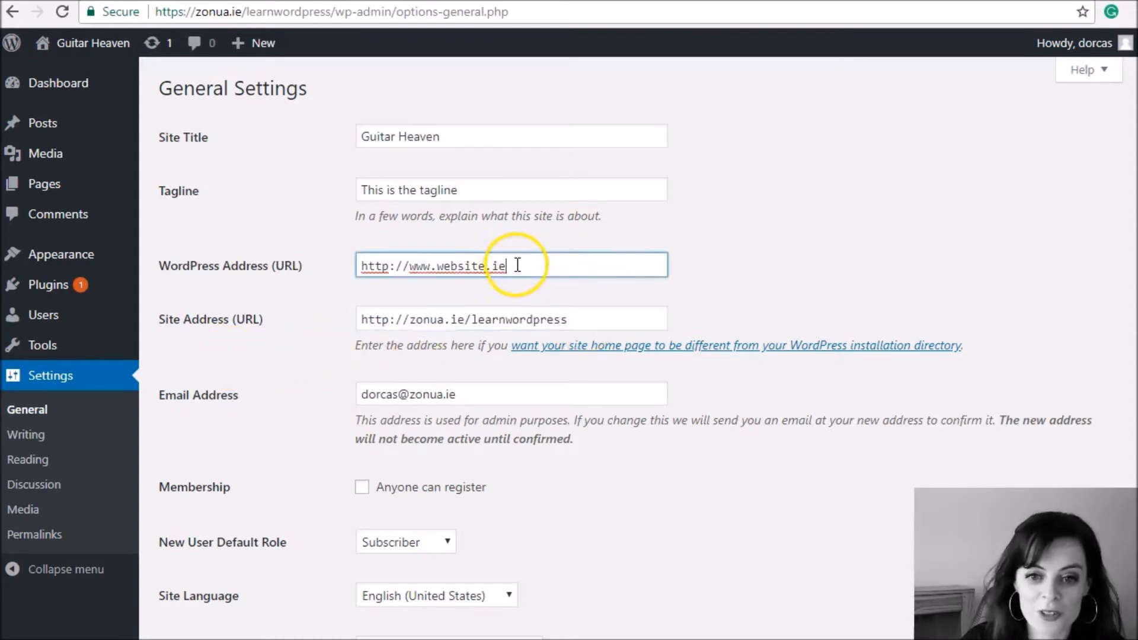
pyautogui.write('http://zonua.ie/learnwordpress')
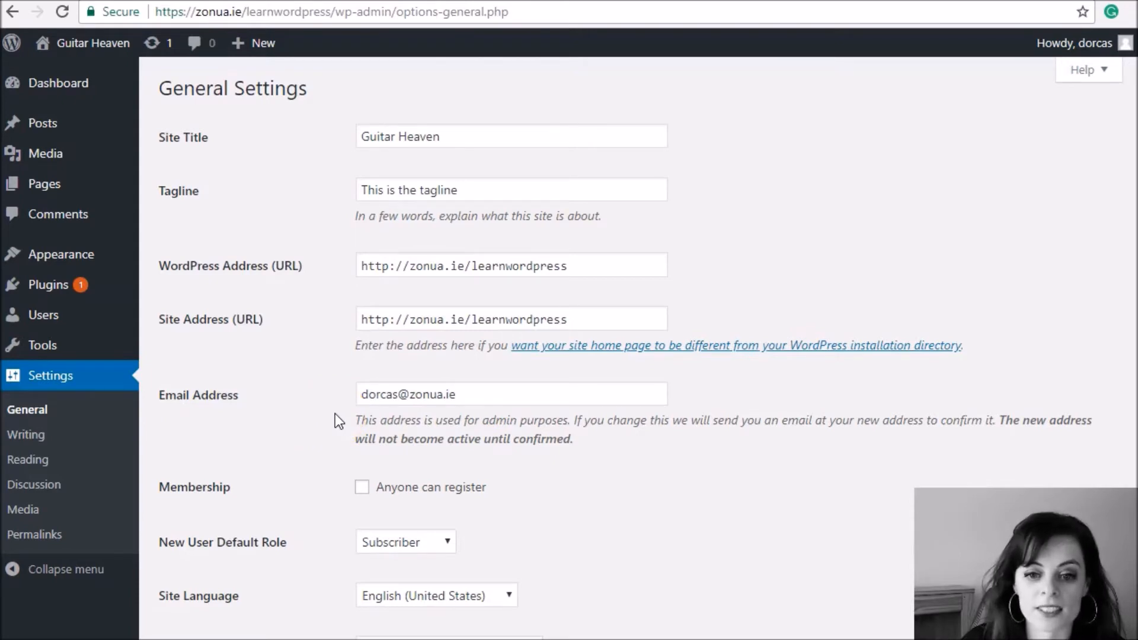
pyautogui.scroll(-3)
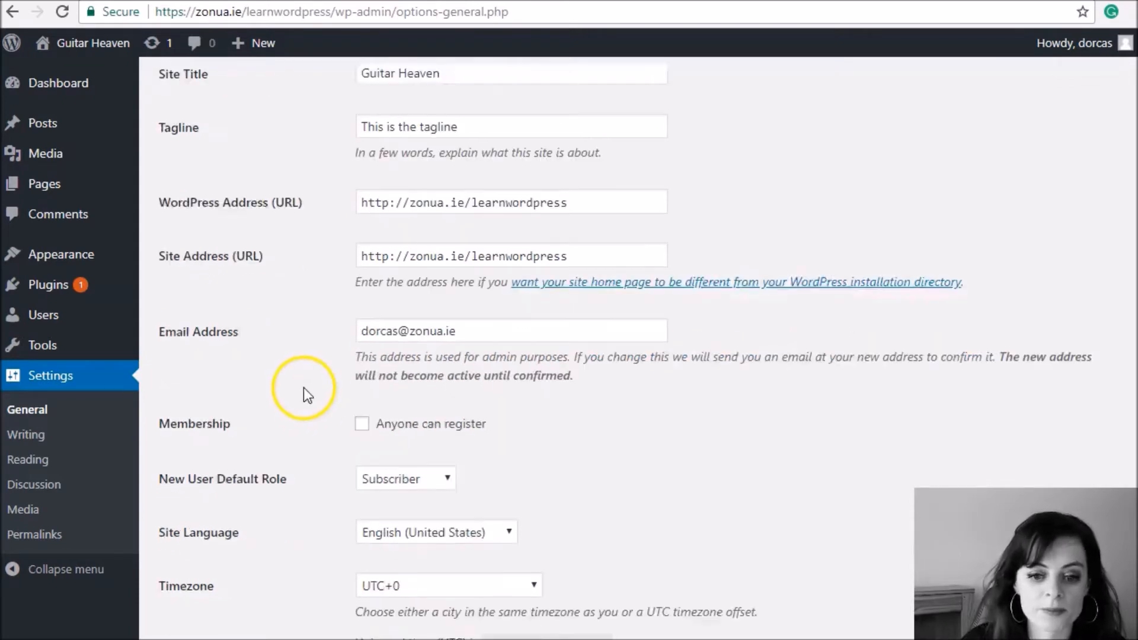
pyautogui.scroll(-3)
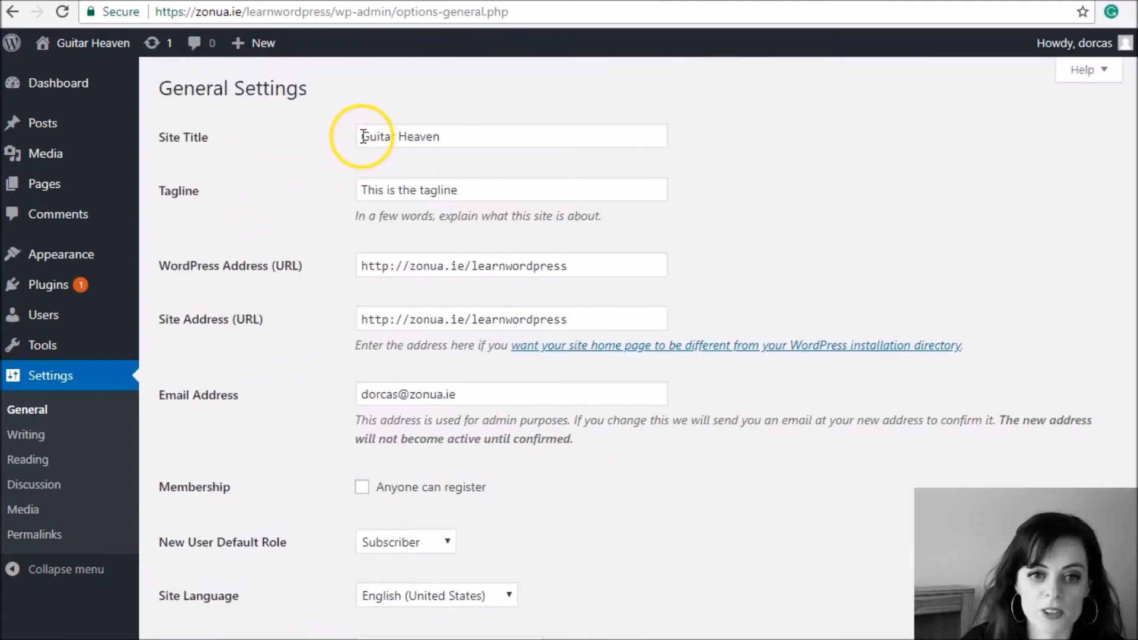
pyautogui.moveTo(269, 250)
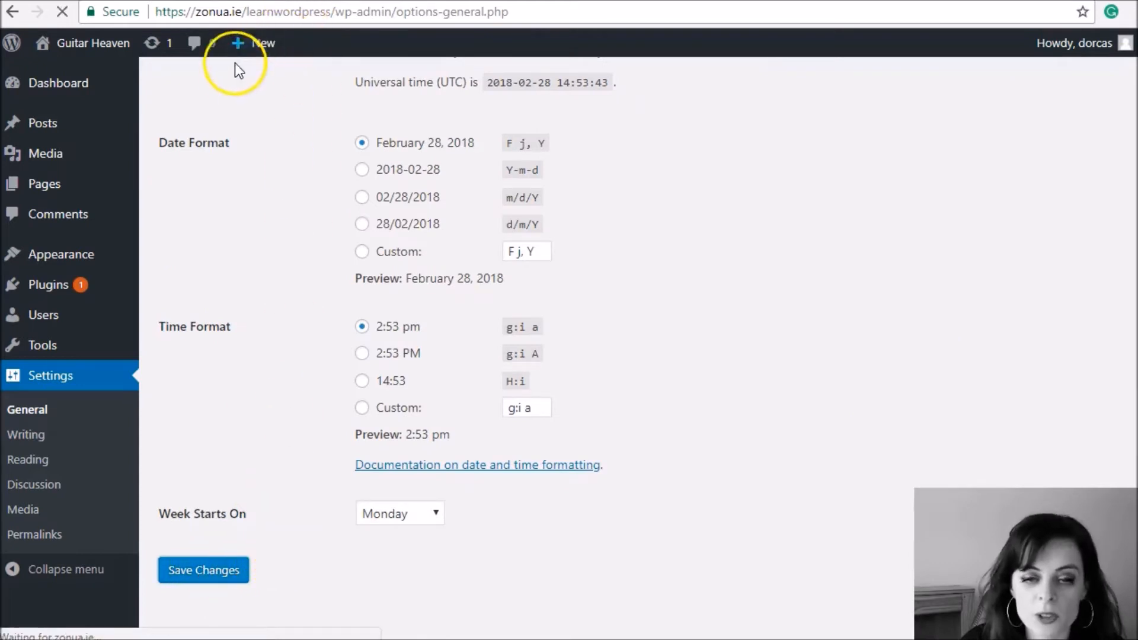
# Save the General Settings changes.
pyautogui.click(203, 570)
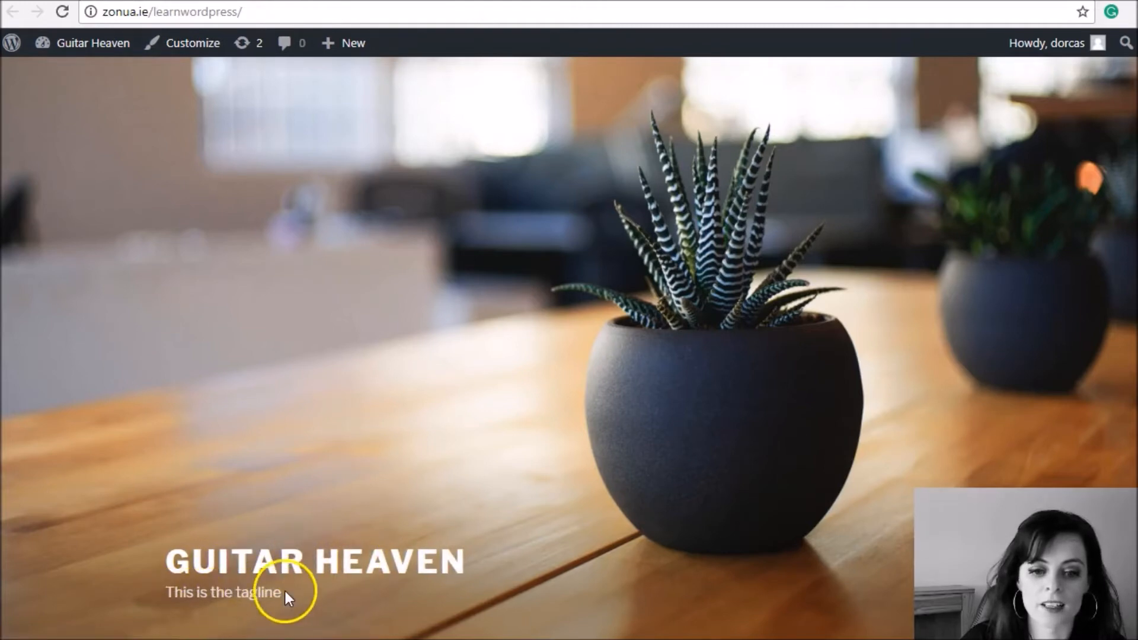
pyautogui.moveTo(152, 239)
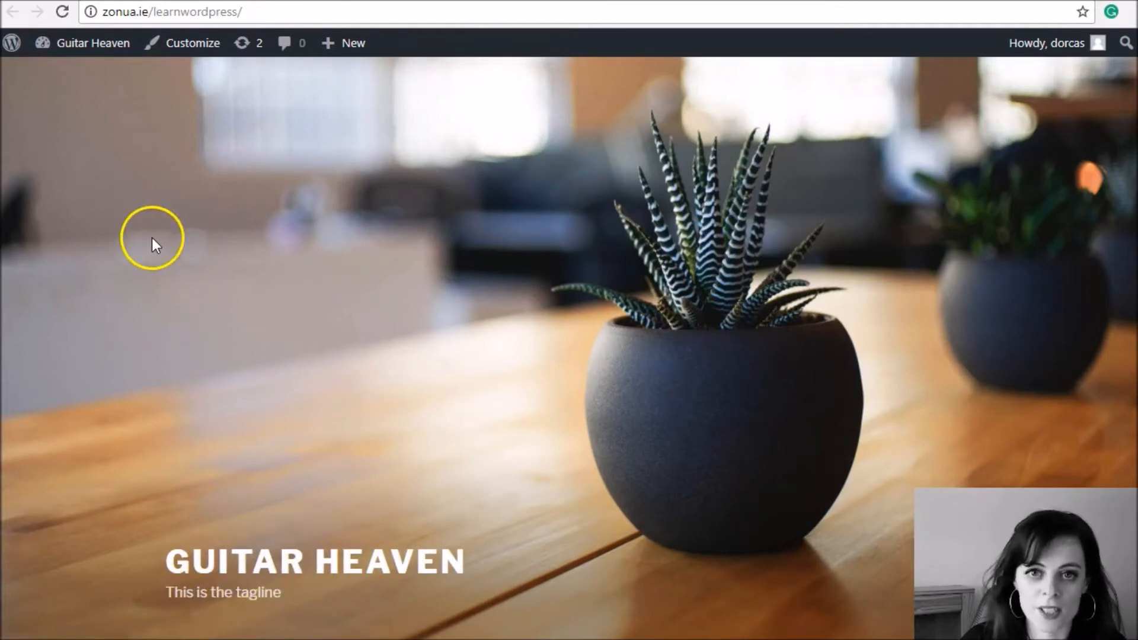
pyautogui.moveTo(153, 239)
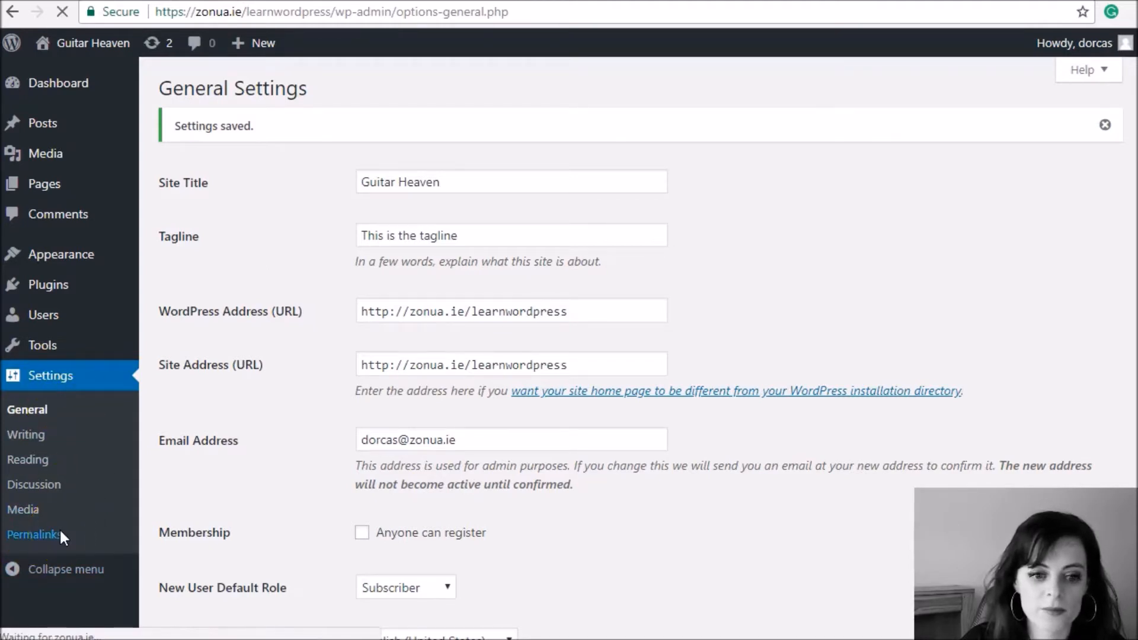
# Switch the permalink structure from plain ?p=123 links to Post name and save.
pyautogui.click(34, 535)
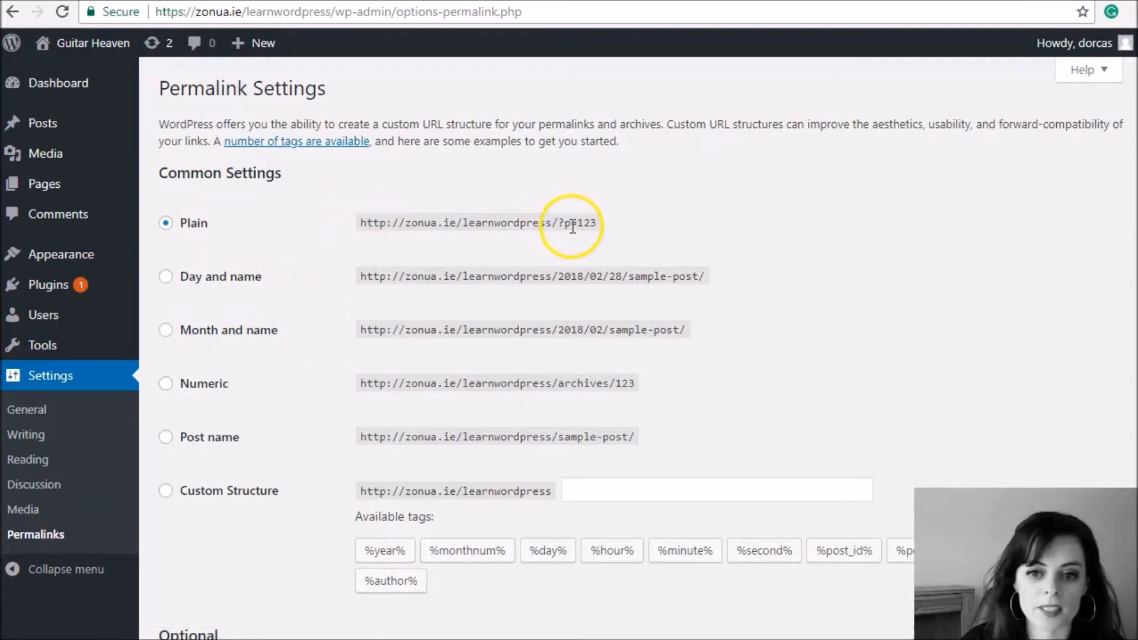
pyautogui.doubleClick(577, 223)
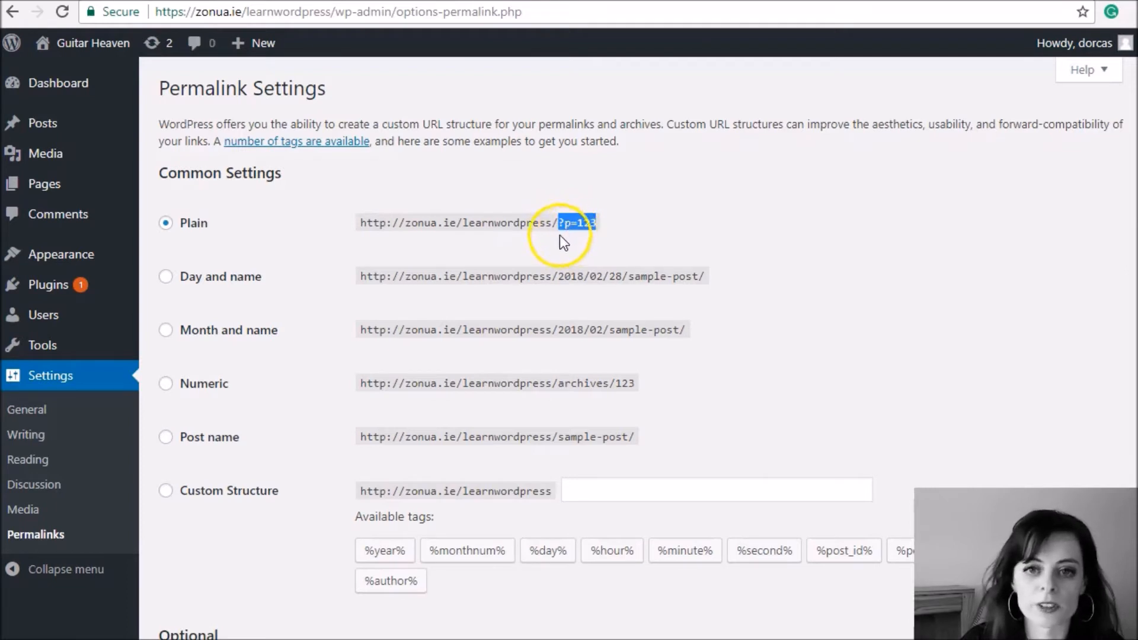
pyautogui.moveTo(334, 242)
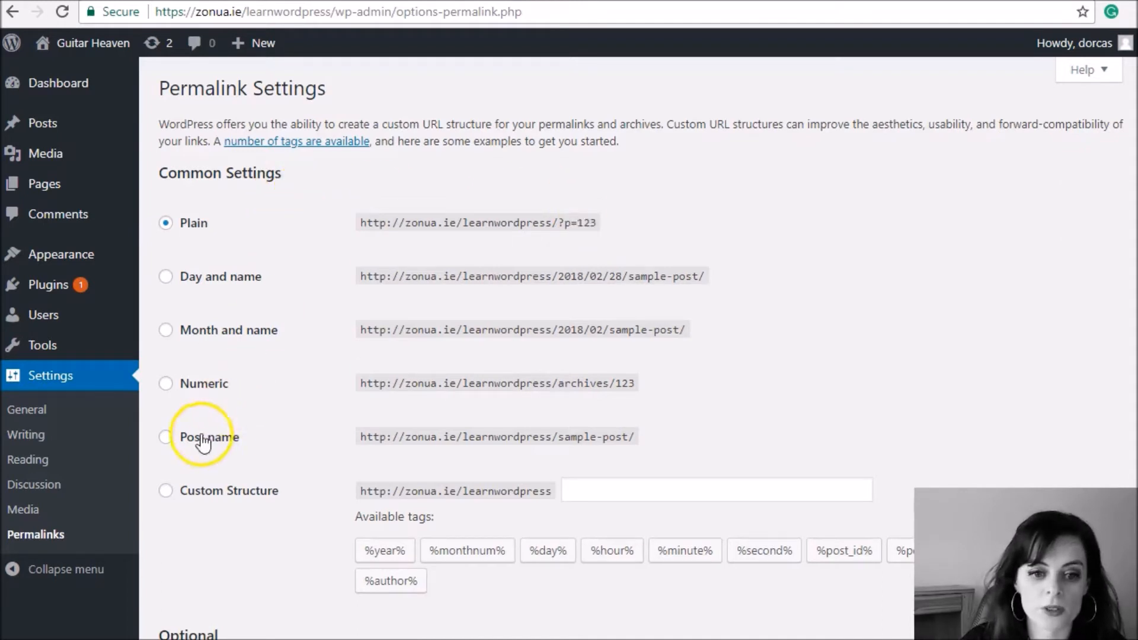
pyautogui.click(165, 436)
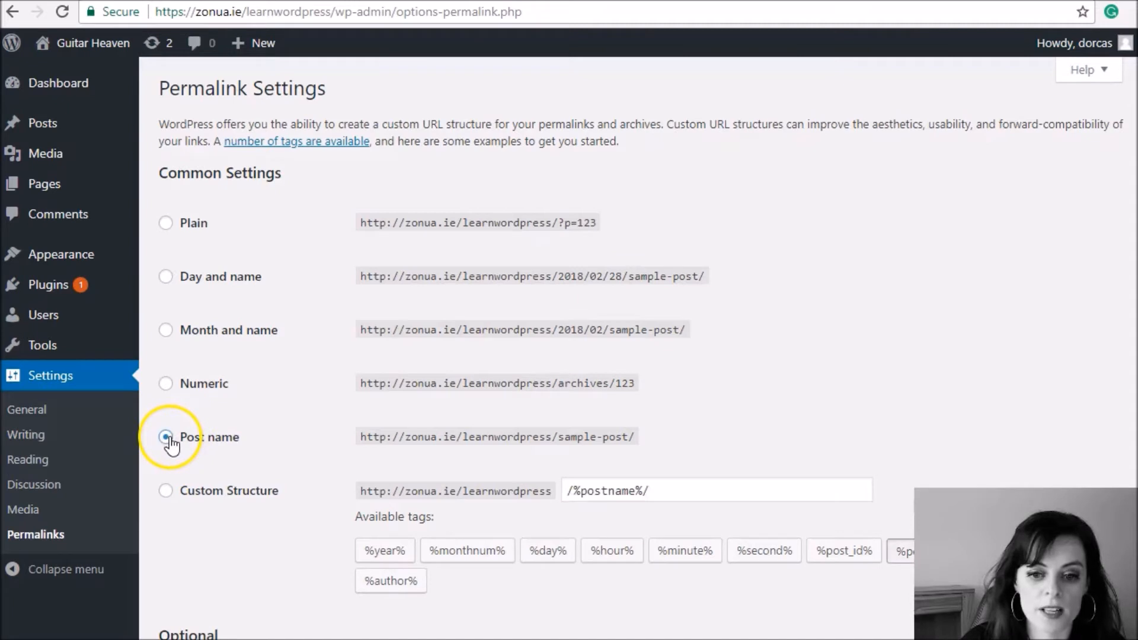
pyautogui.click(166, 436)
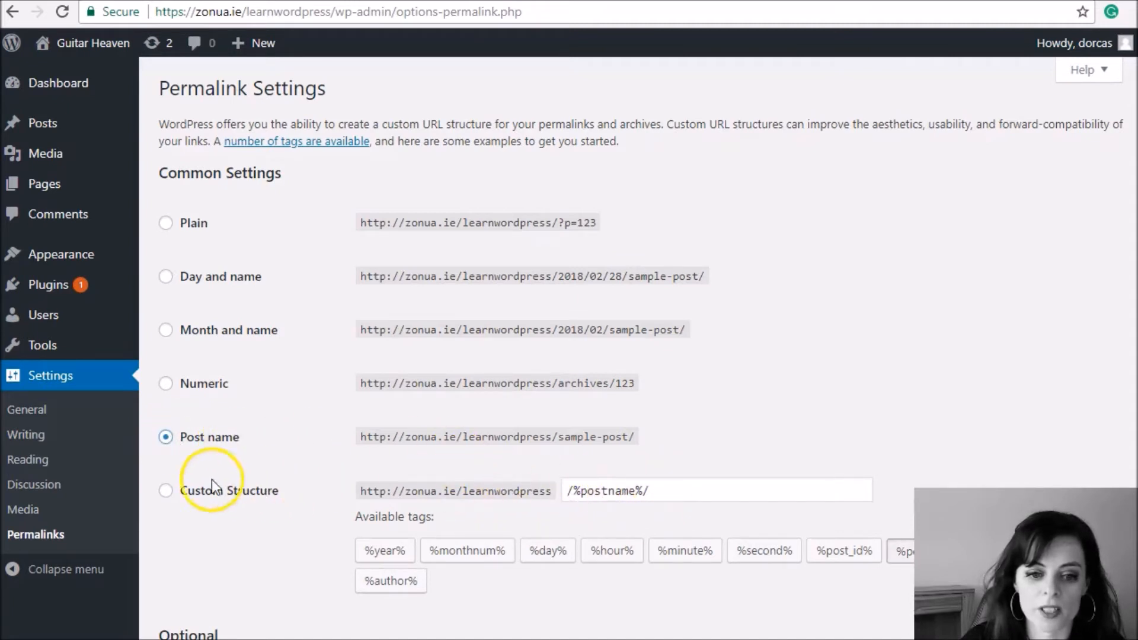
pyautogui.scroll(-3)
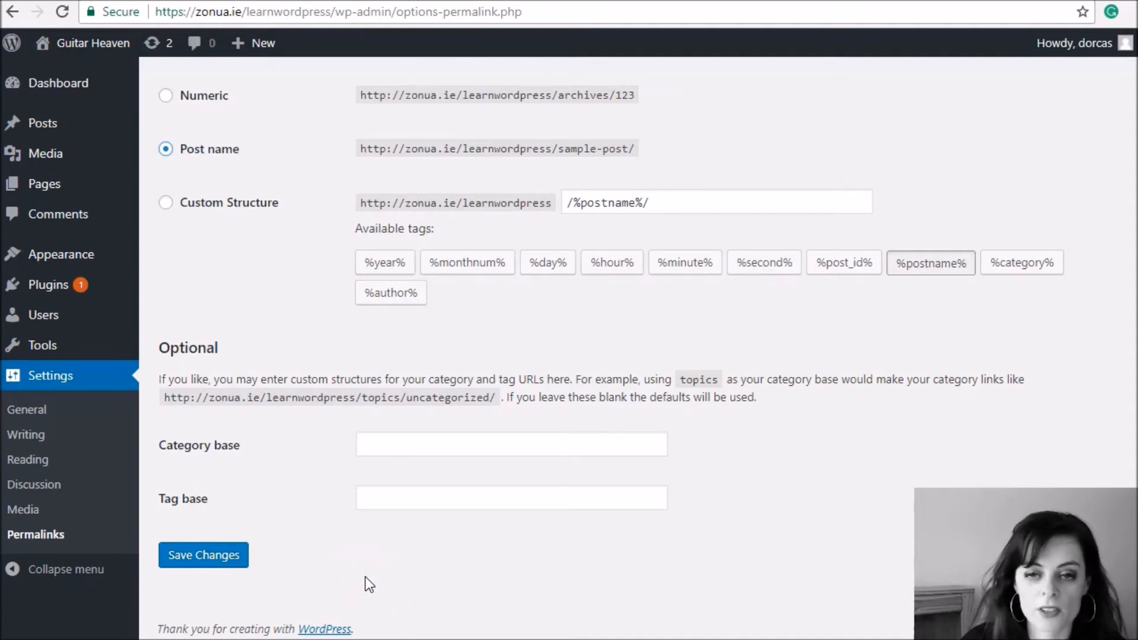
pyautogui.moveTo(336, 495)
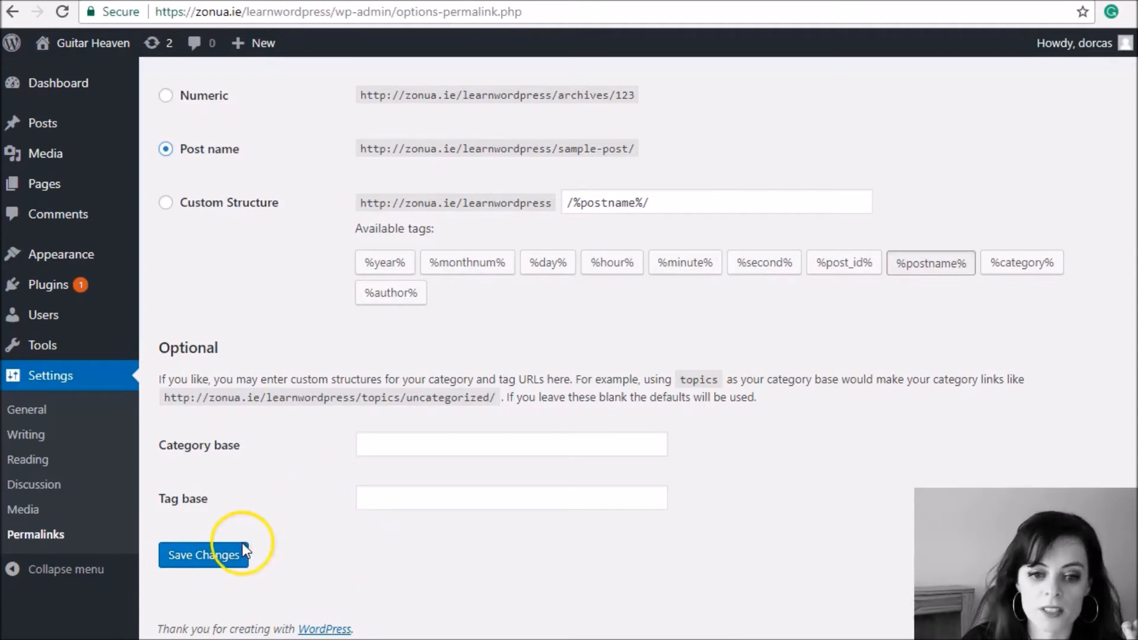
pyautogui.click(203, 554)
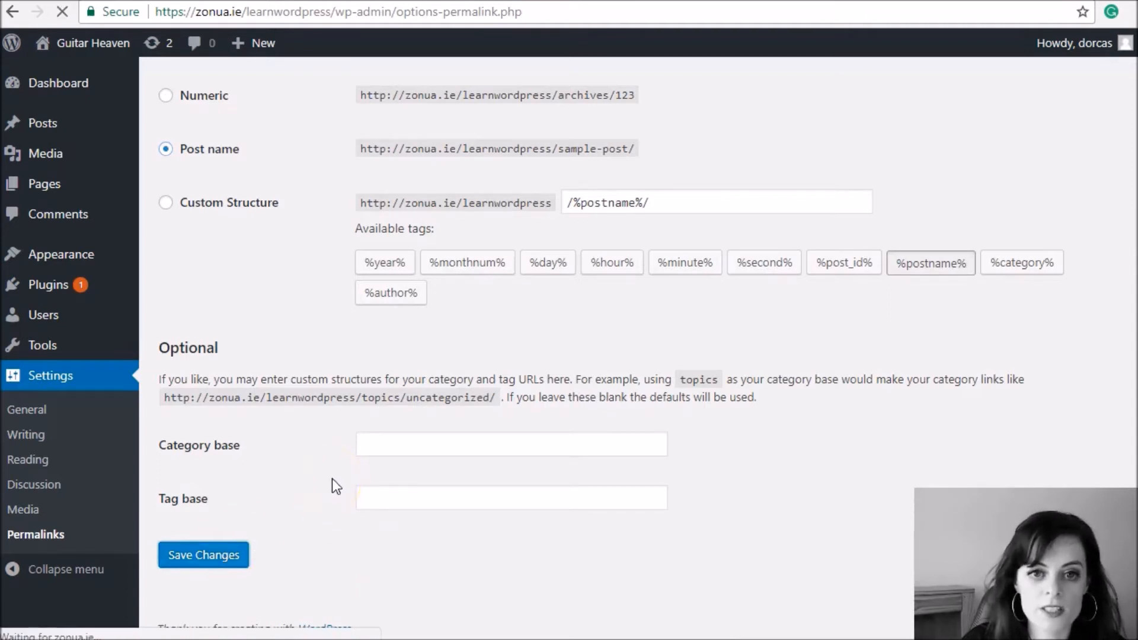
pyautogui.click(203, 554)
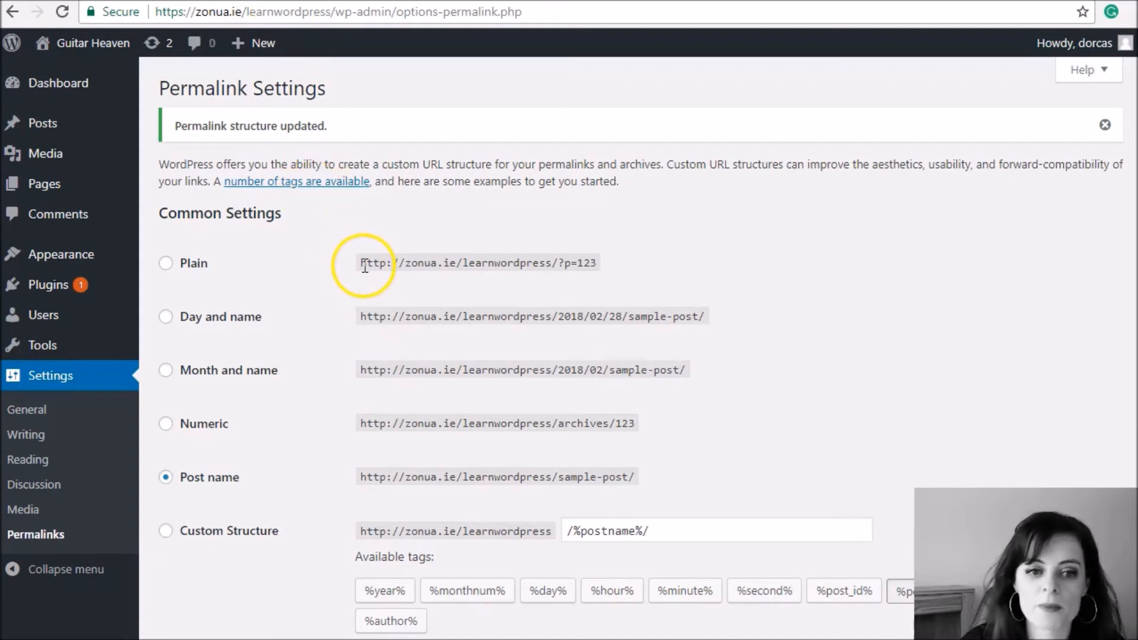
pyautogui.moveTo(359, 276)
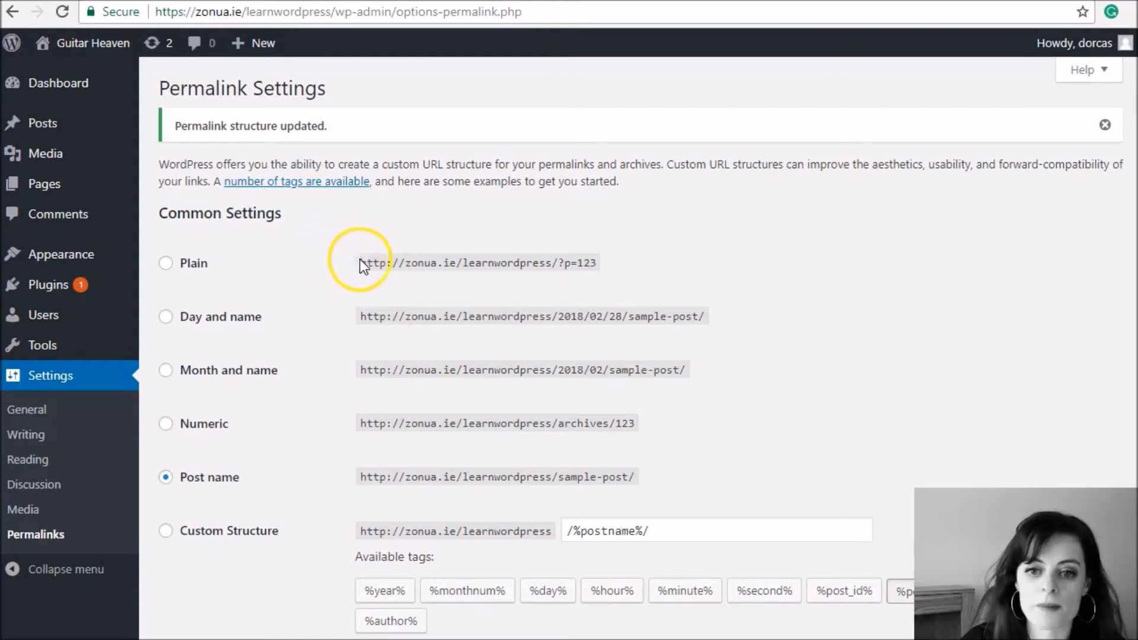
pyautogui.moveTo(308, 372)
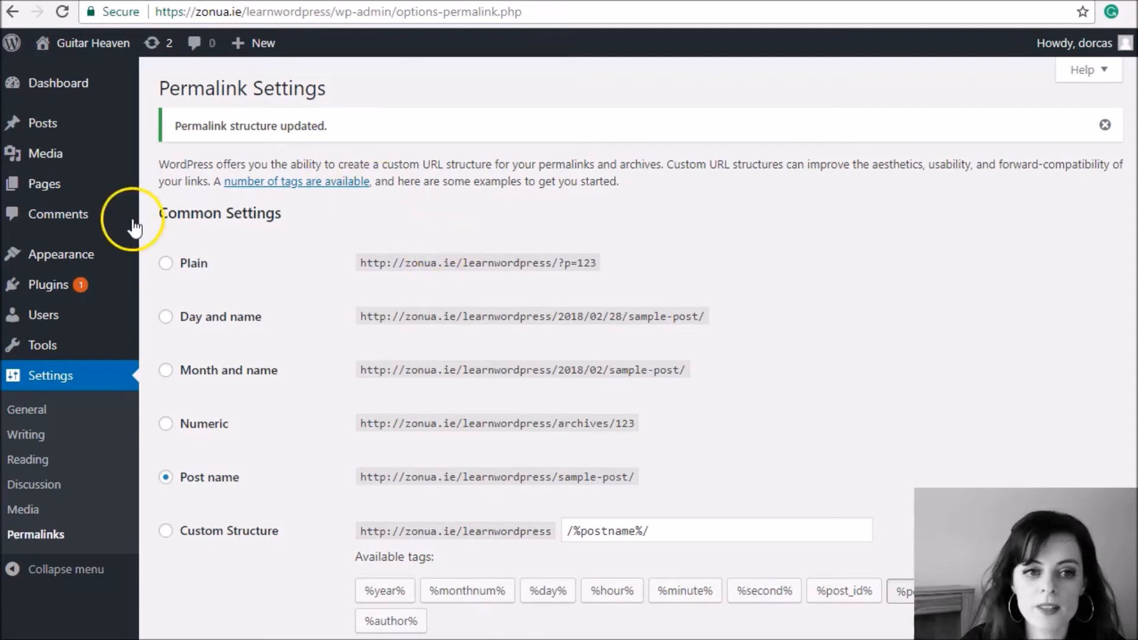
pyautogui.moveTo(43, 184)
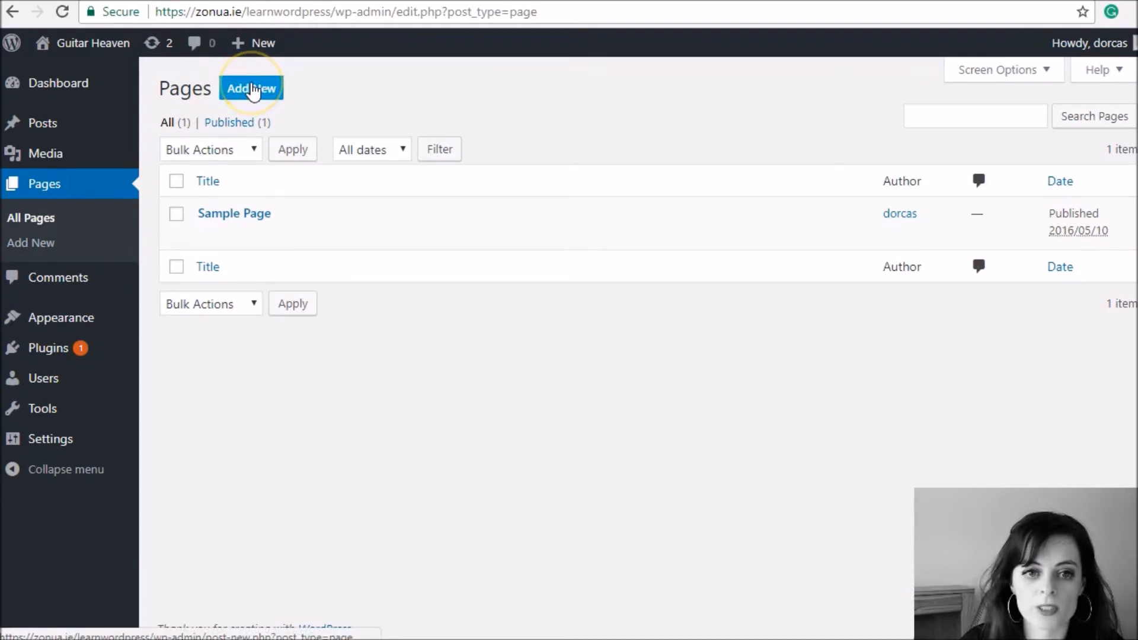
# Add a page 'Home' with body 'This is the text of the homepage.' and publish it.
pyautogui.click(251, 88)
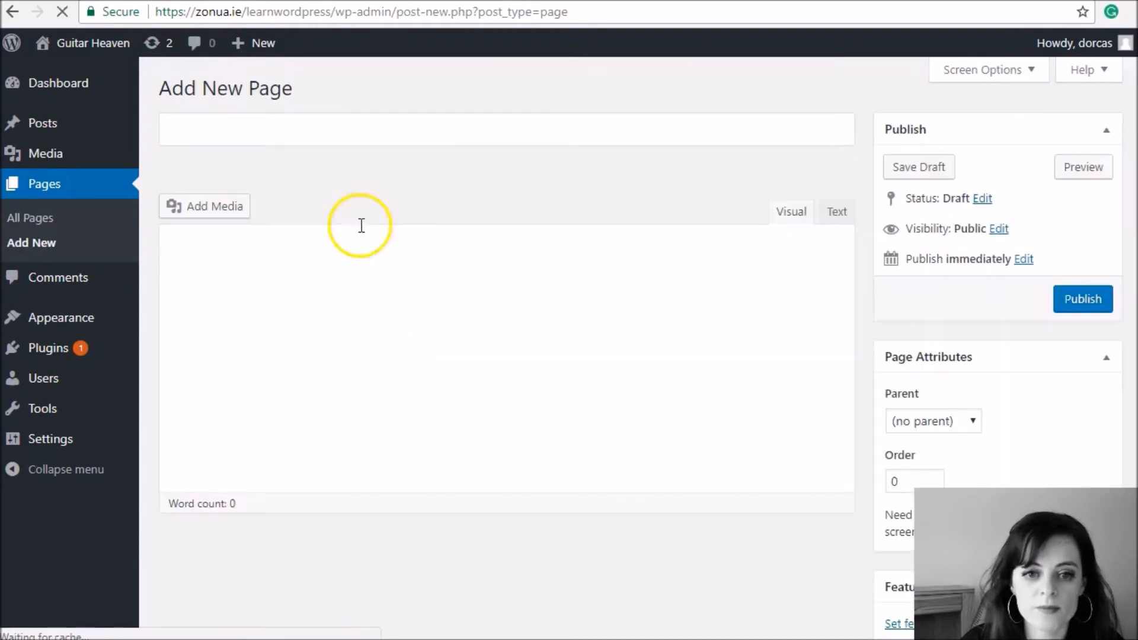
pyautogui.write('Home')
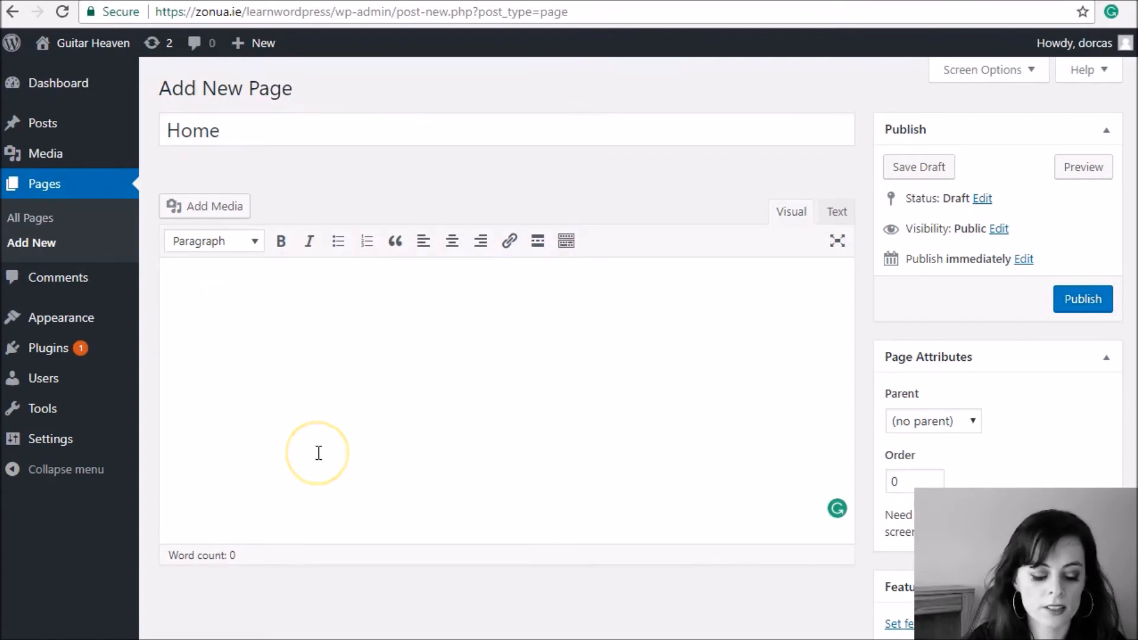
pyautogui.write('This is')
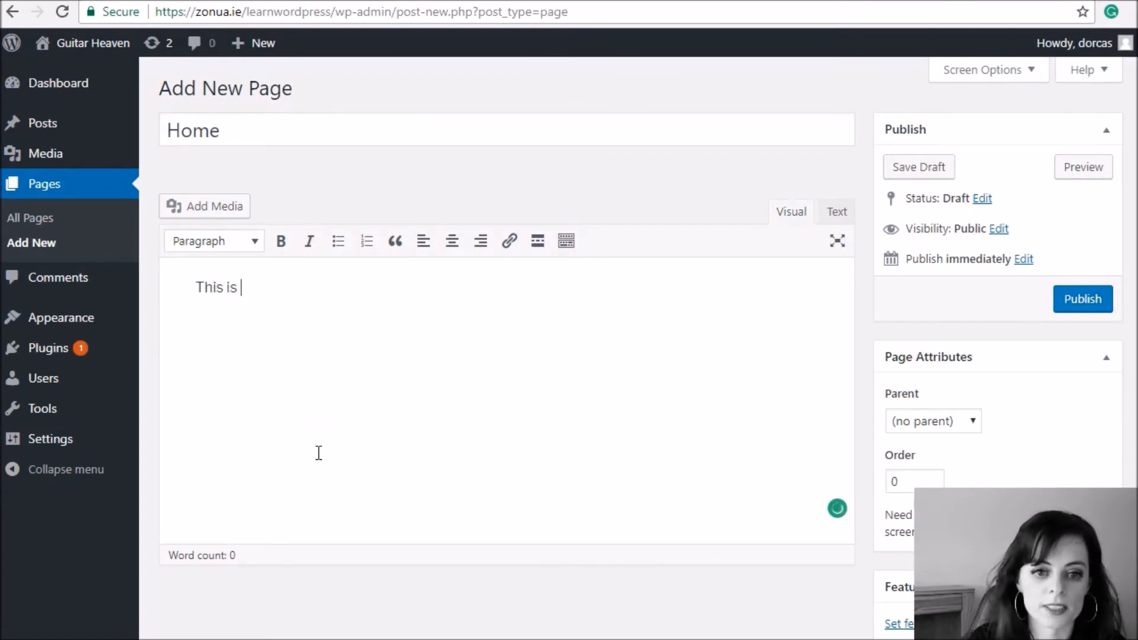
pyautogui.write('the text of the ho')
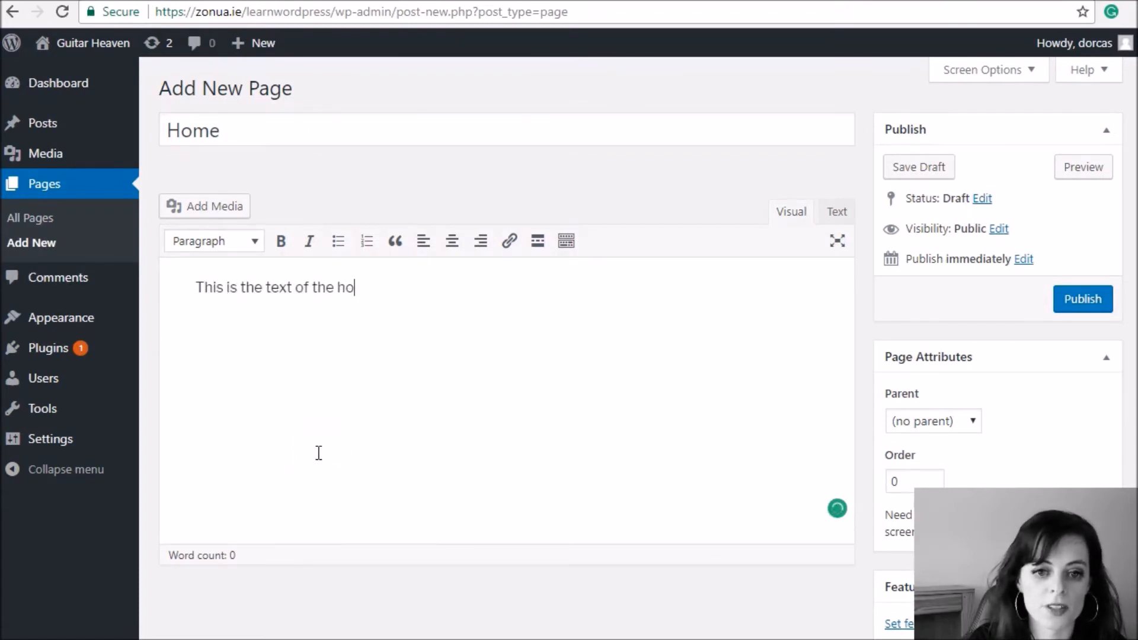
pyautogui.write('mepage.')
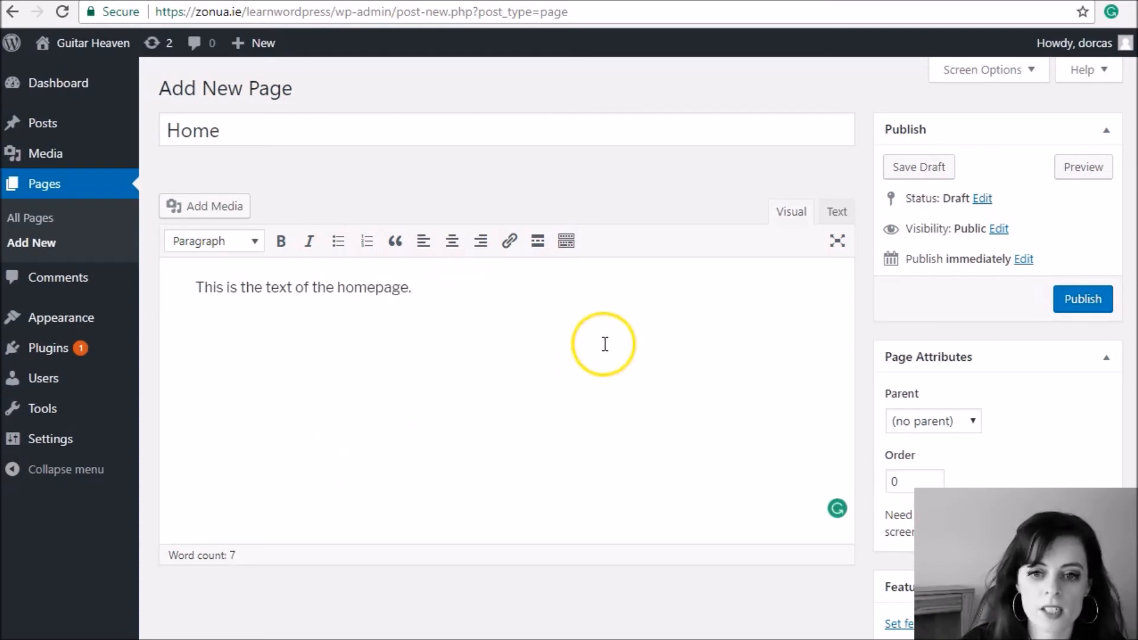
pyautogui.moveTo(1083, 299)
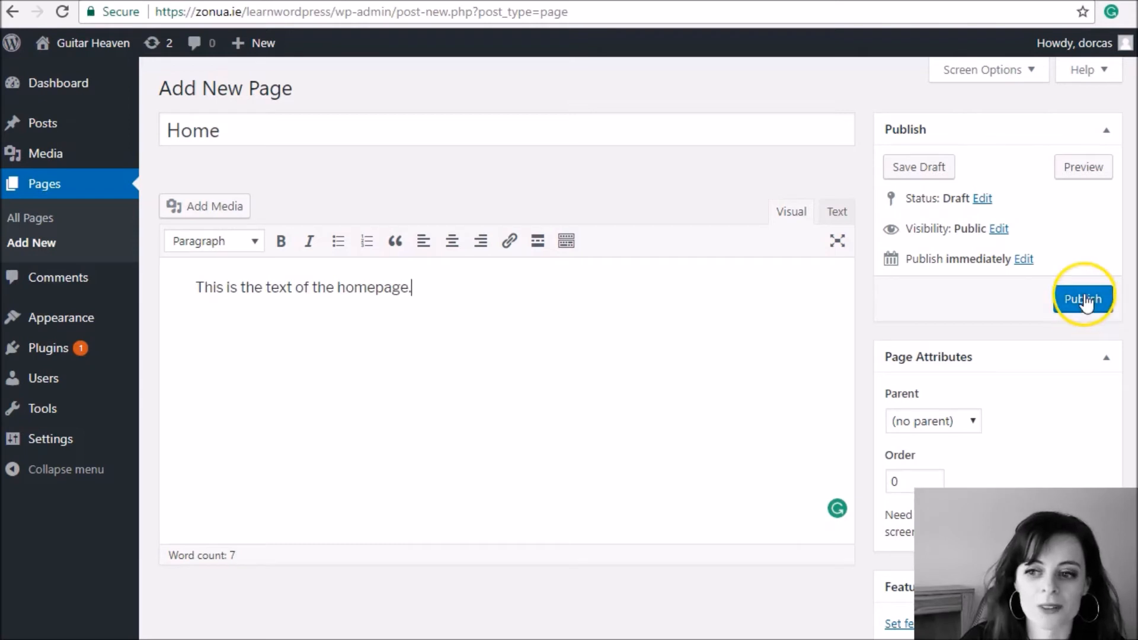
pyautogui.click(1082, 298)
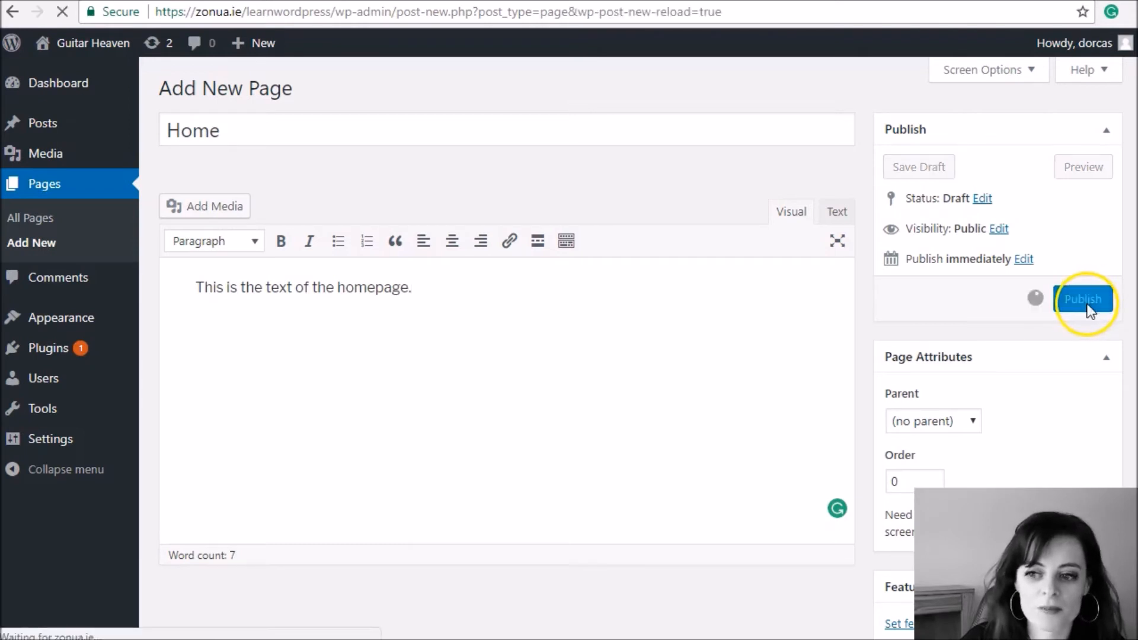
pyautogui.click(1083, 299)
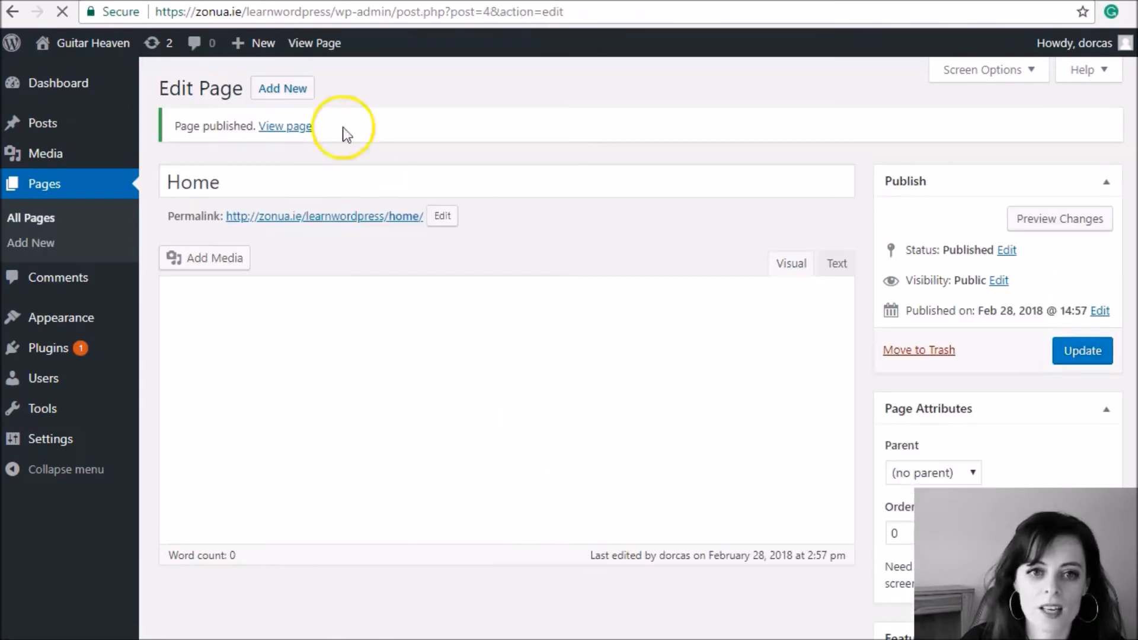
pyautogui.click(285, 125)
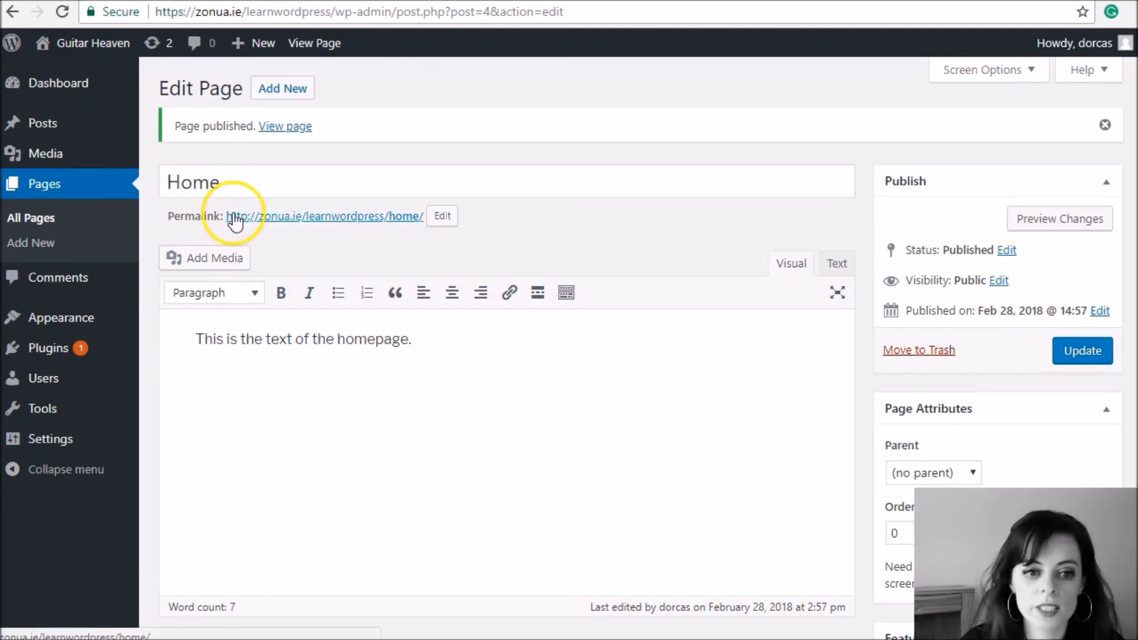
pyautogui.click(61, 317)
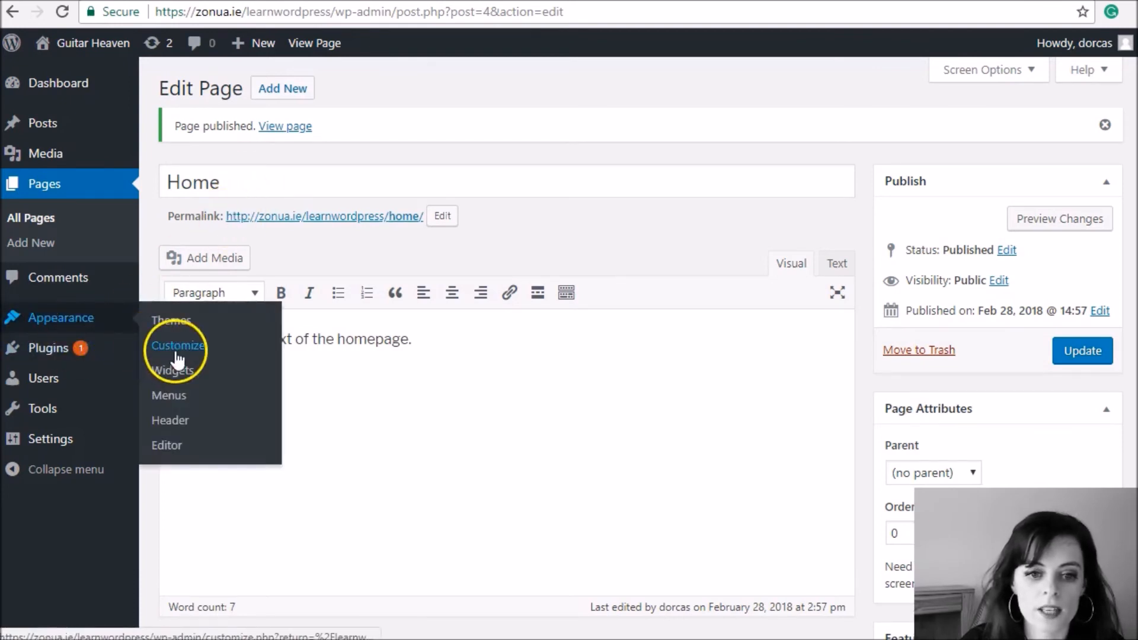
# Open the Customizer and go to its Homepage Settings panel.
pyautogui.click(178, 346)
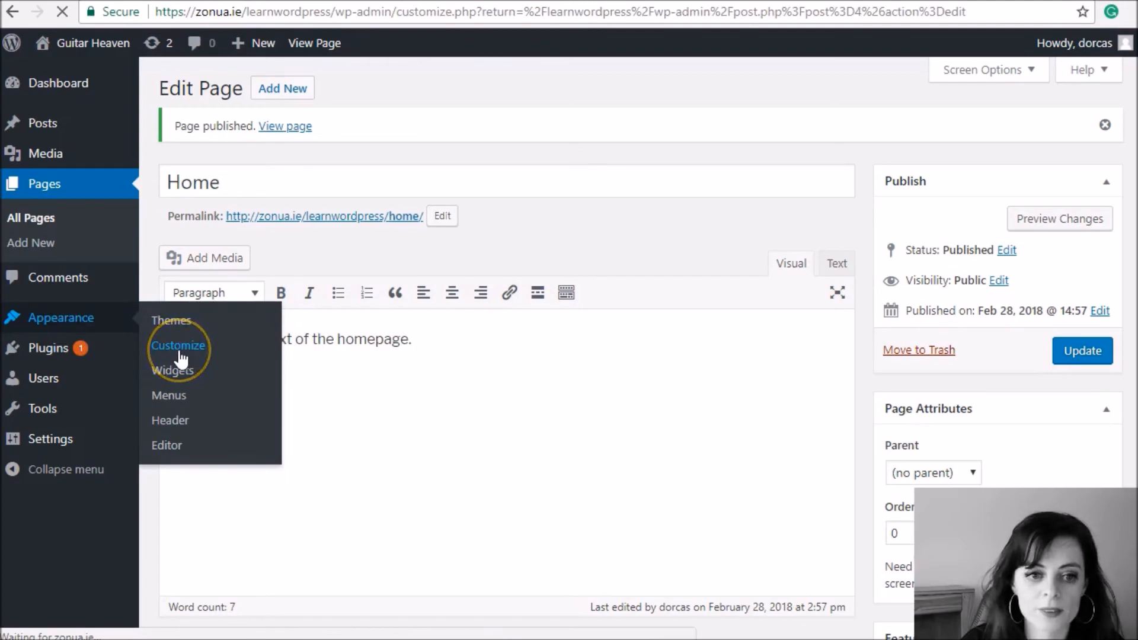
pyautogui.click(178, 346)
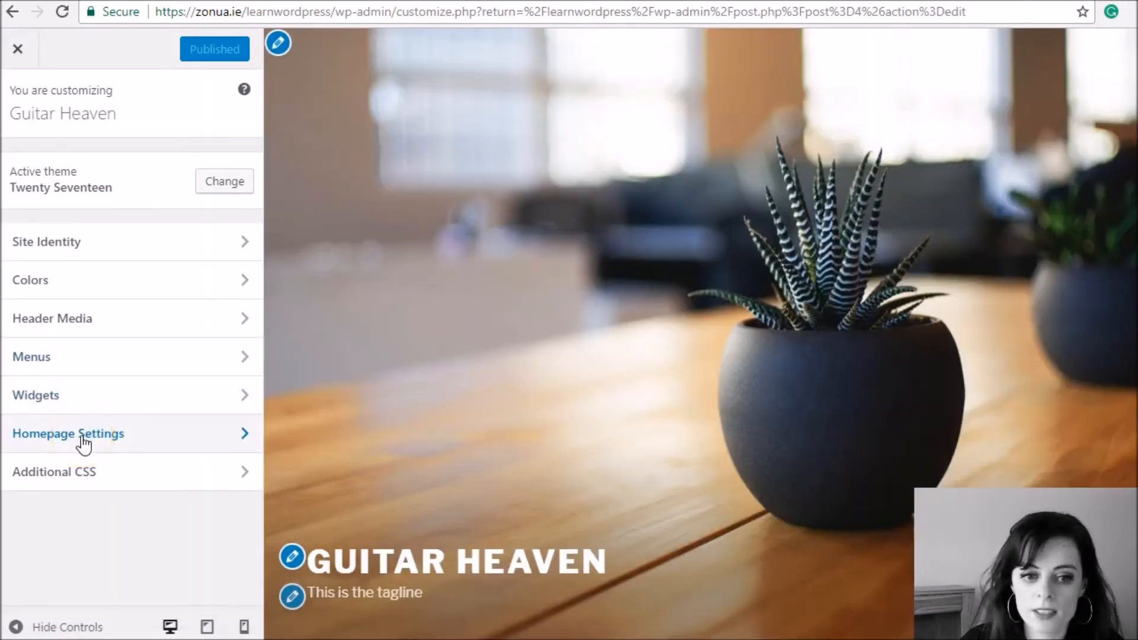
pyautogui.click(68, 433)
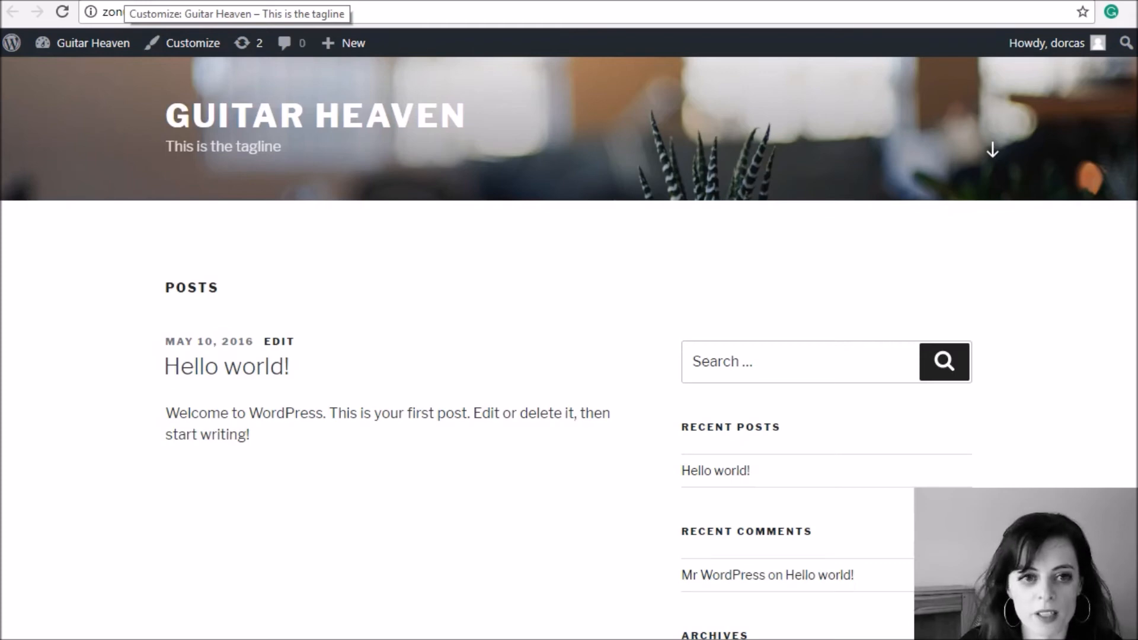
pyautogui.click(193, 42)
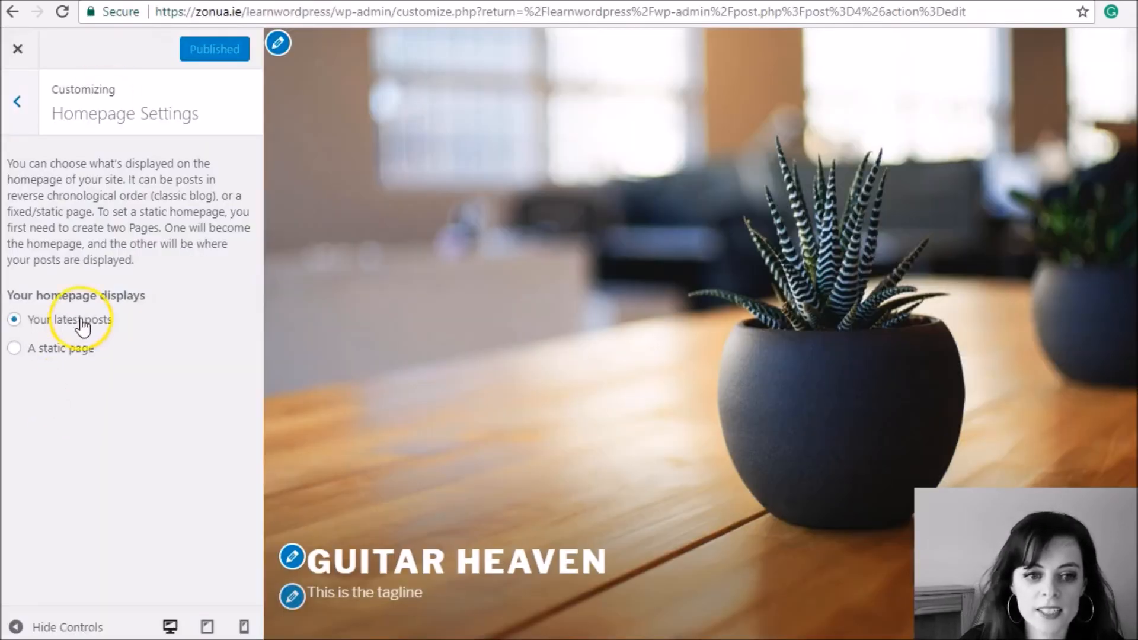
# Set a static homepage showing the 'Home' page, publish it, and reopen Home for editing.
pyautogui.click(14, 348)
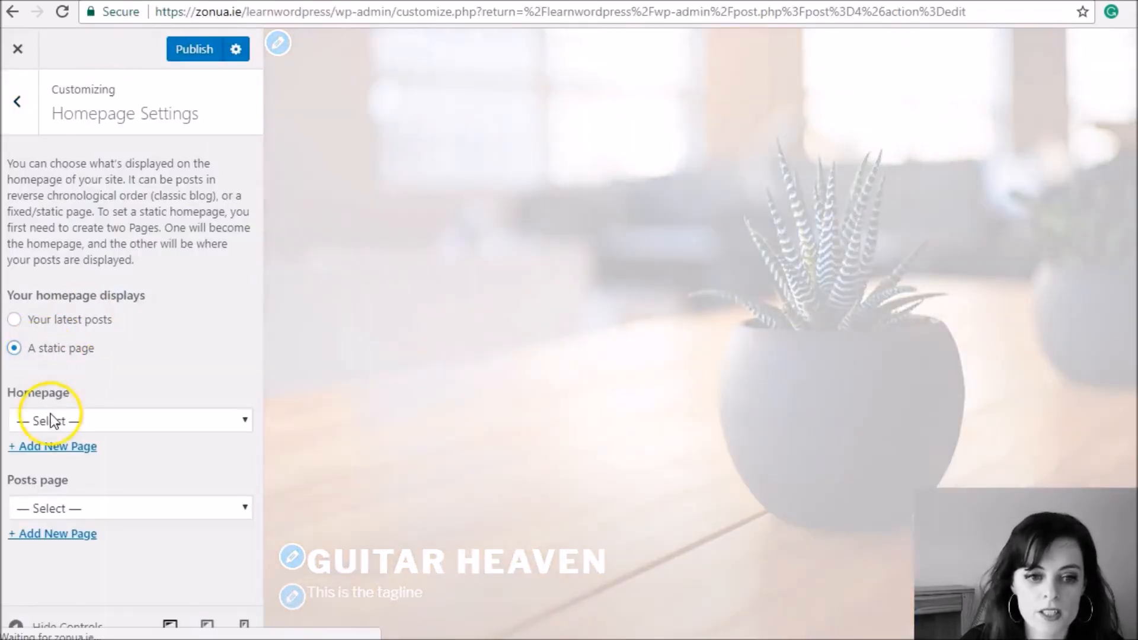
pyautogui.click(129, 420)
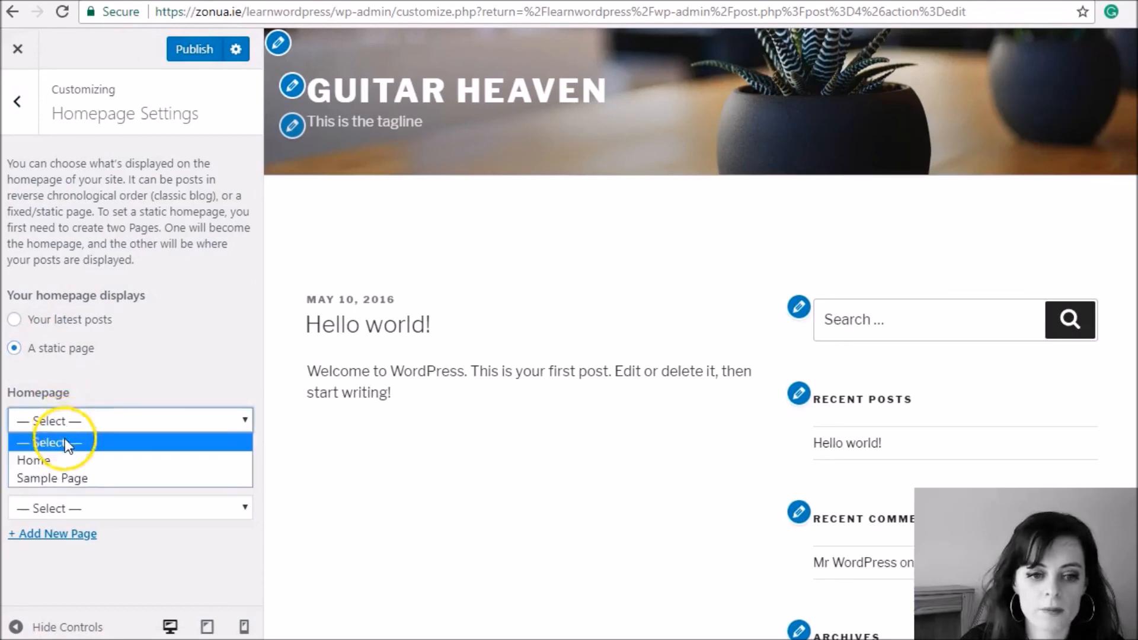
pyautogui.moveTo(65, 460)
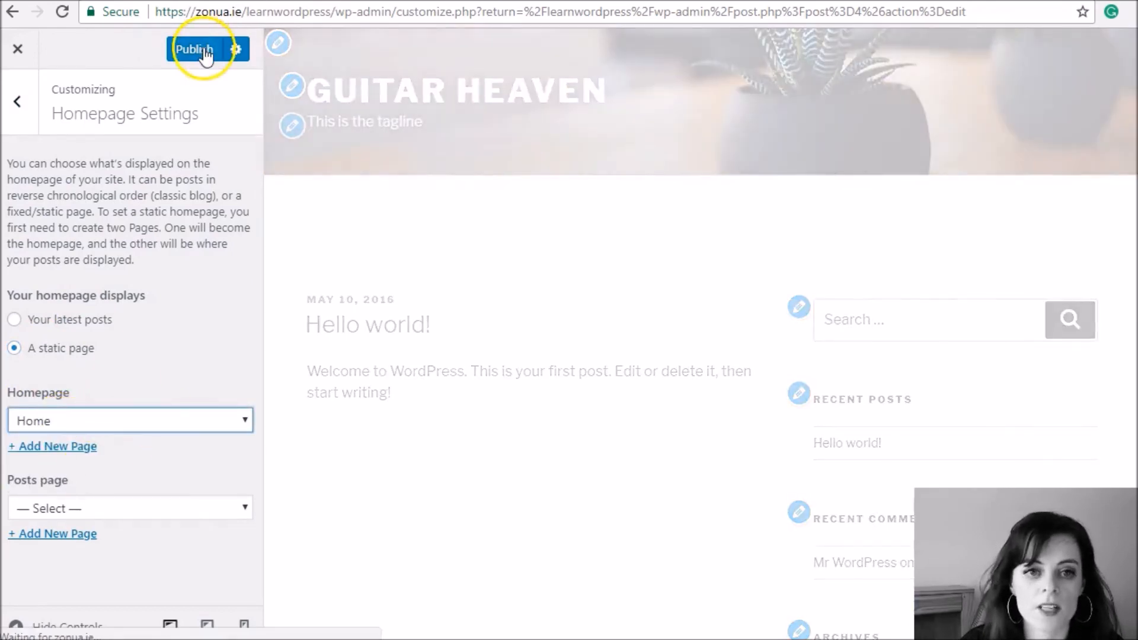
pyautogui.click(193, 48)
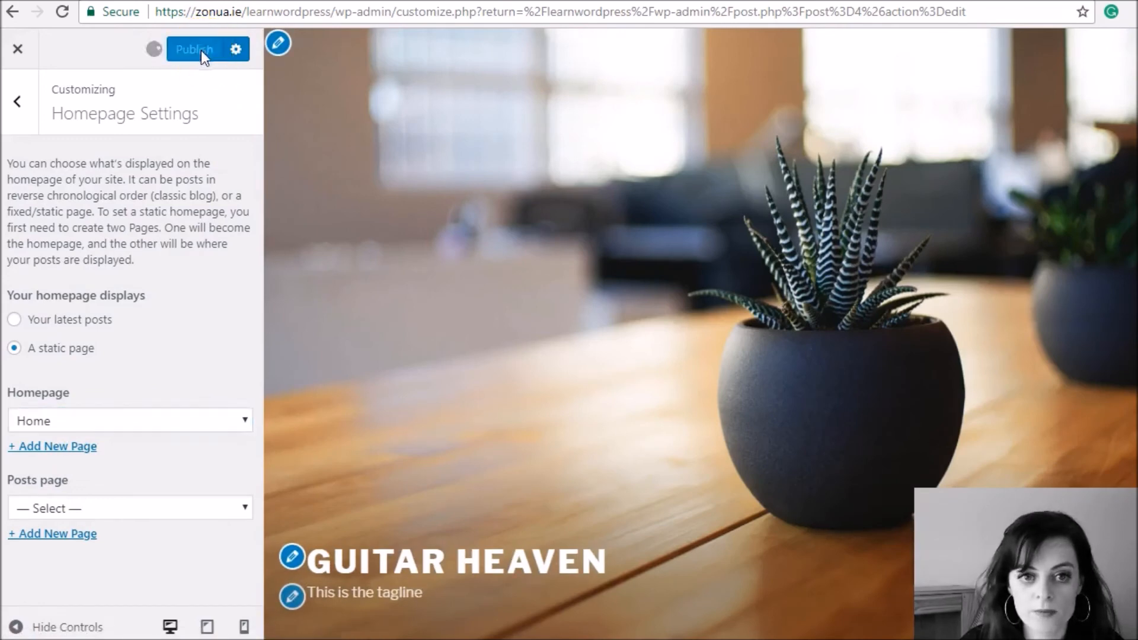
pyautogui.click(193, 48)
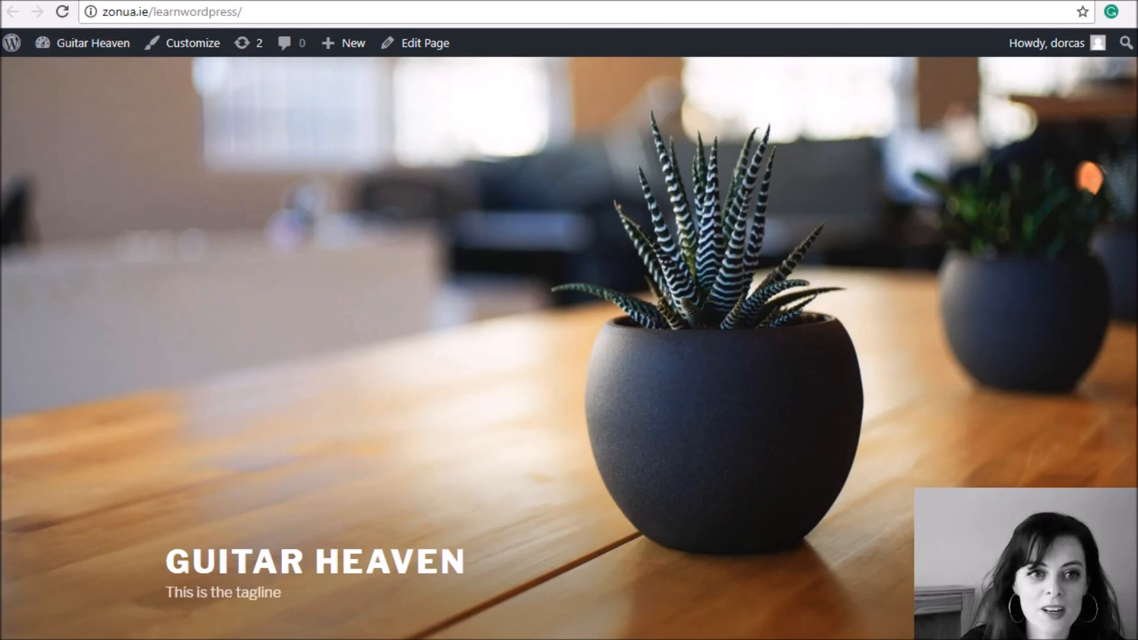
pyautogui.click(425, 43)
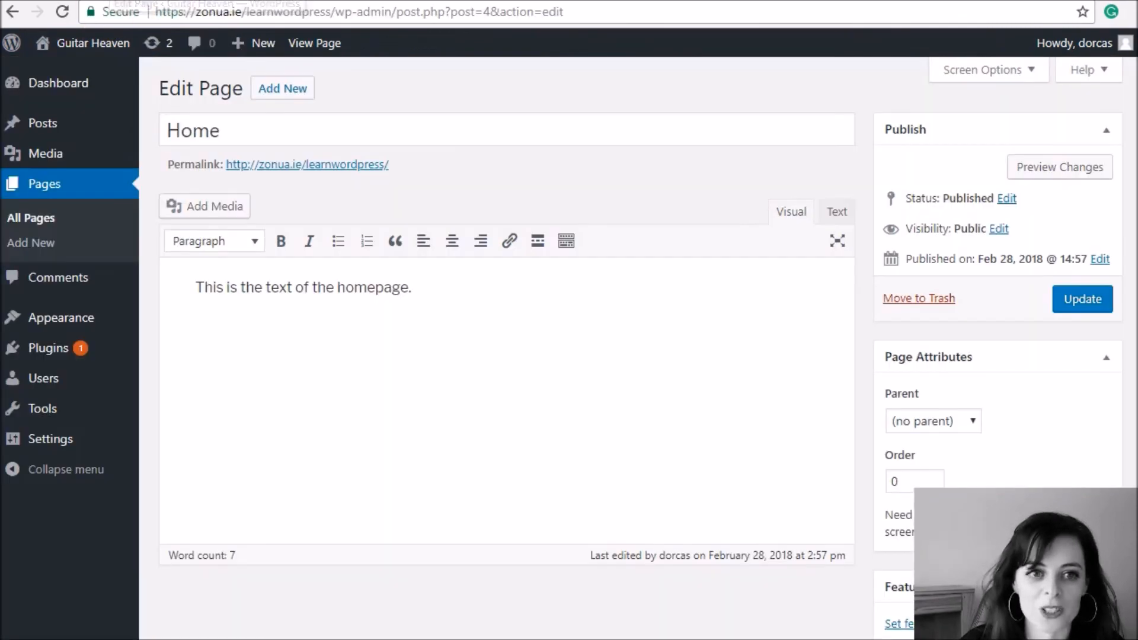